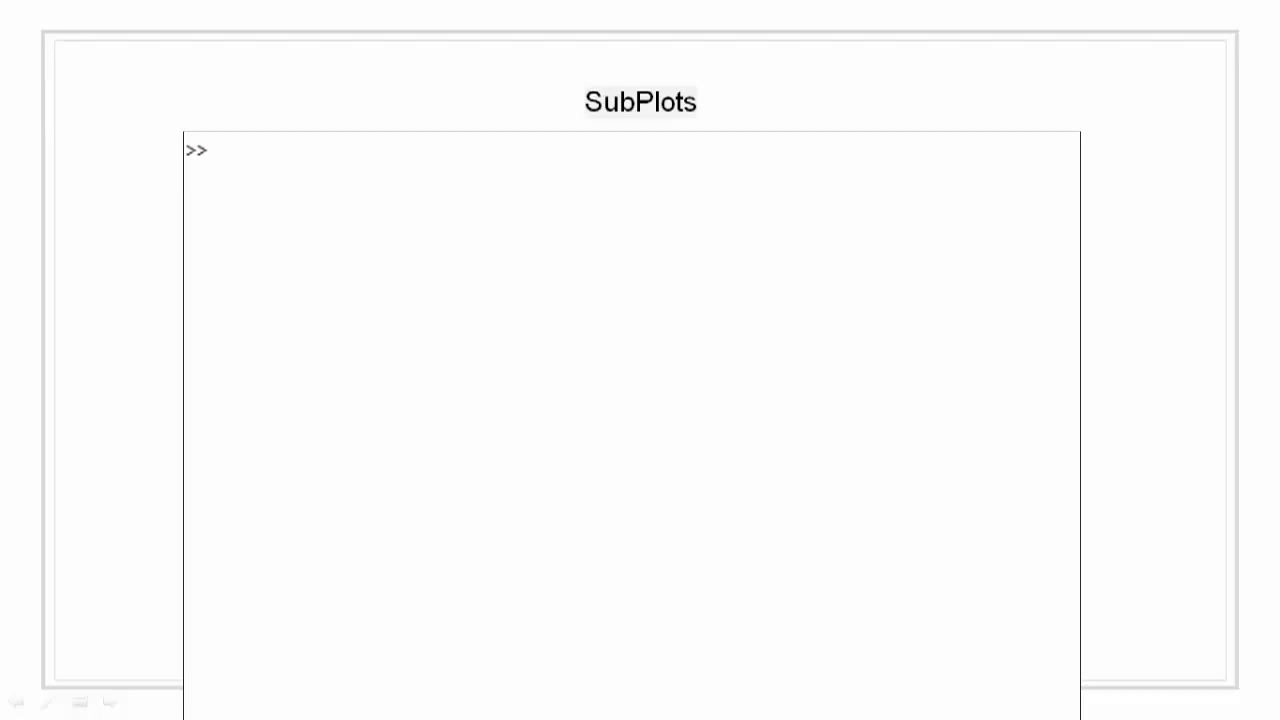
Define the vector t = 0:pi/10:2*pi in the Command Window
text(t)
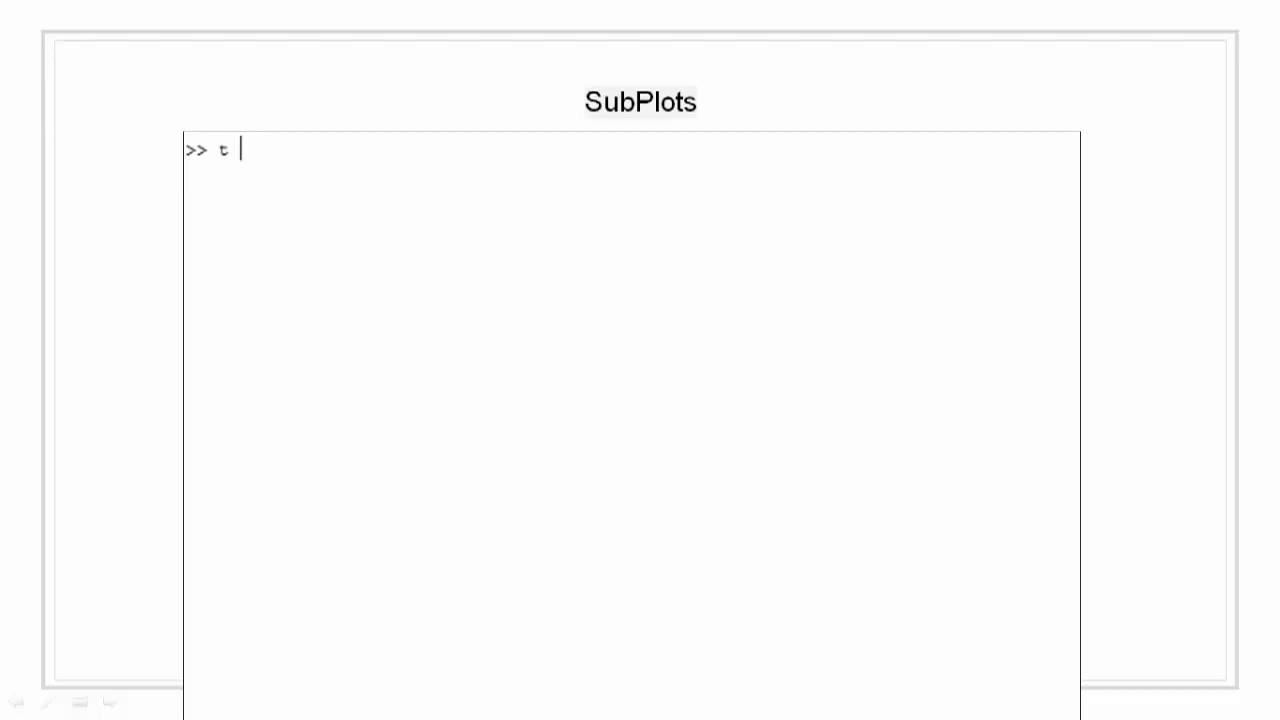
text(= 0:p)
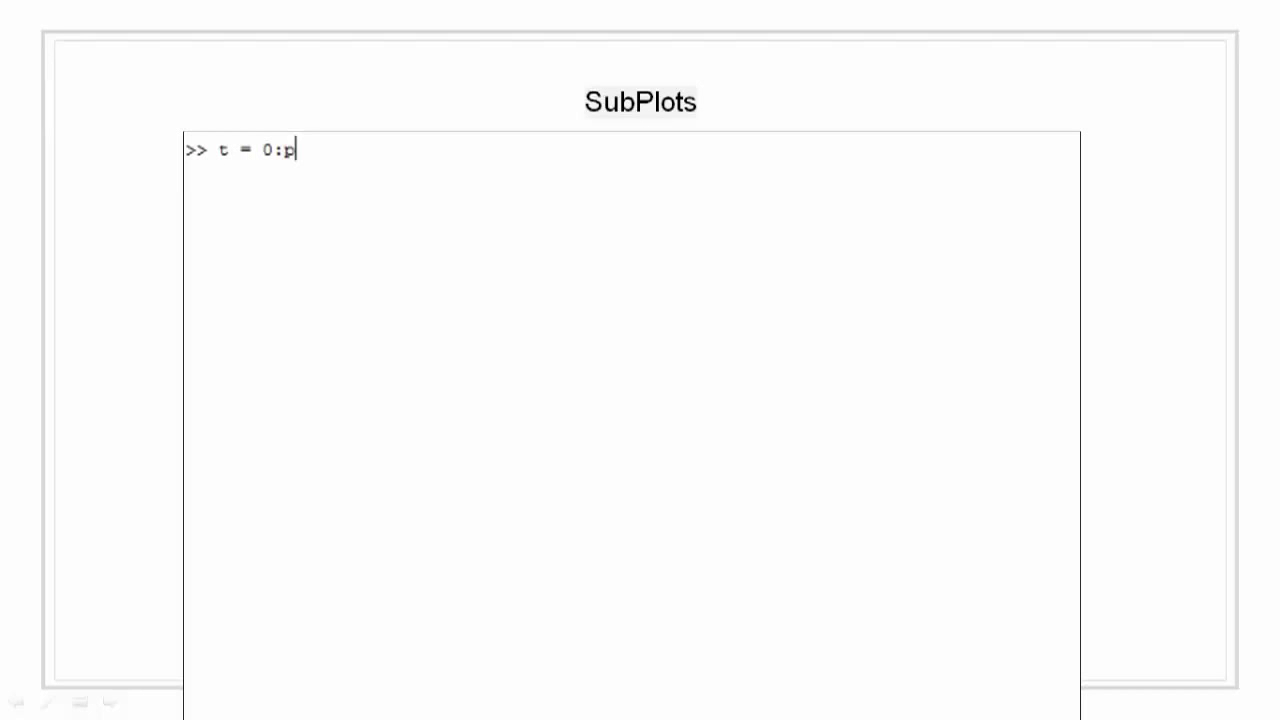
text(i/10)
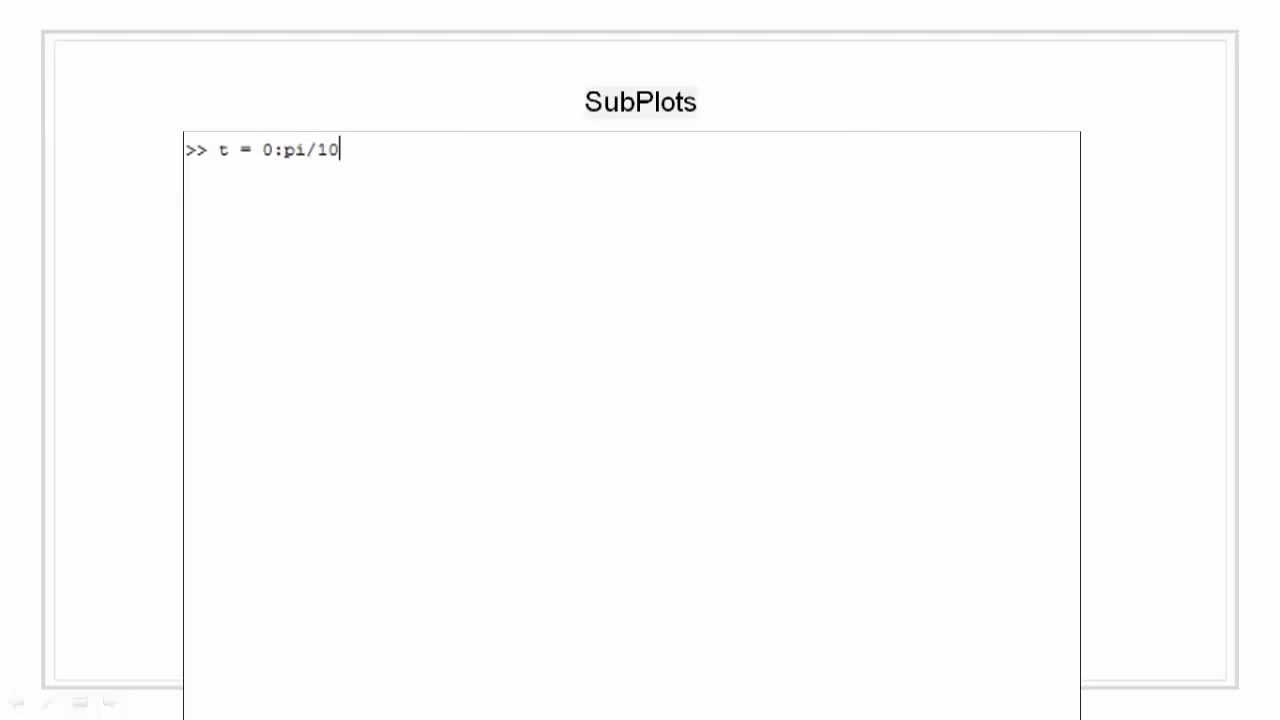
text(:)
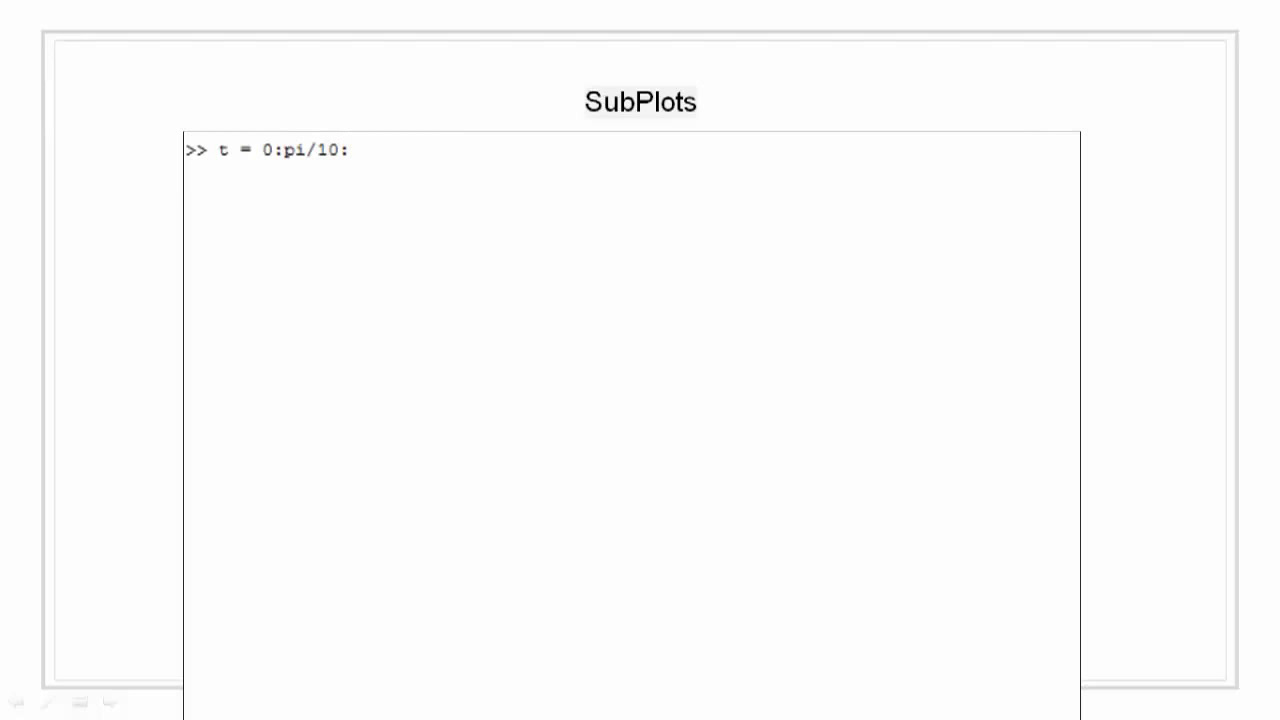
text(2*p)
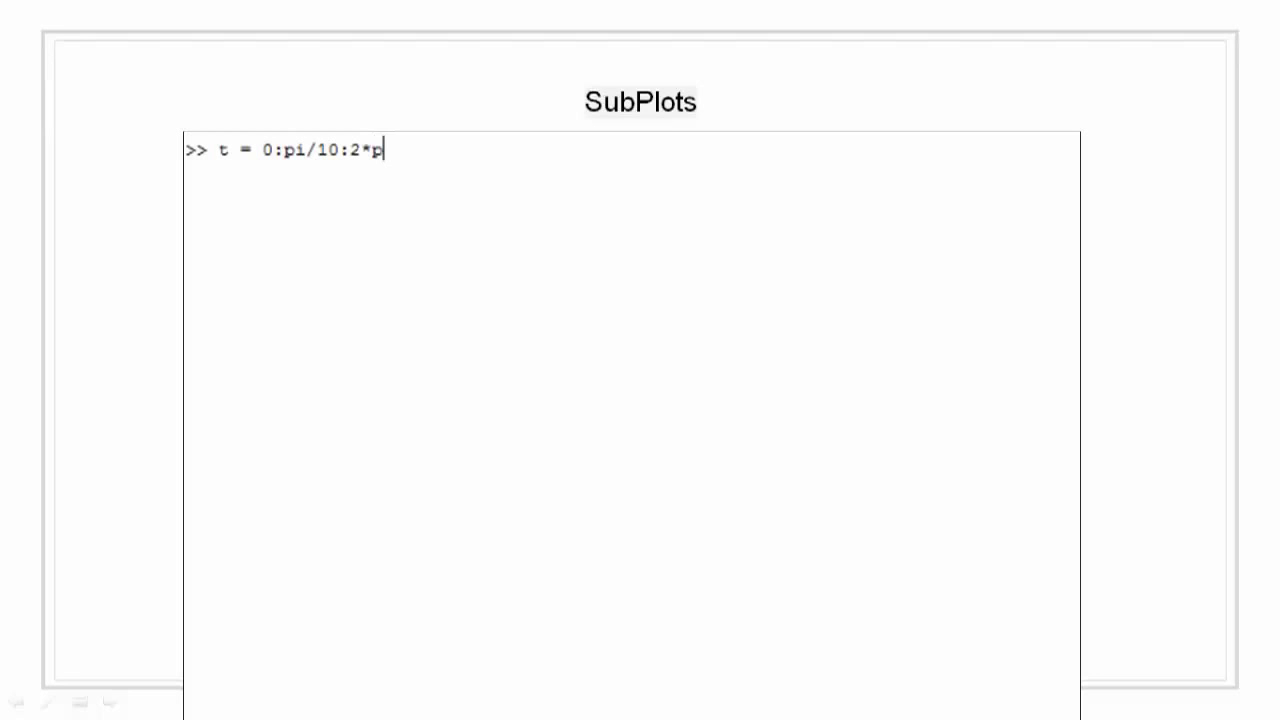
key(Return)
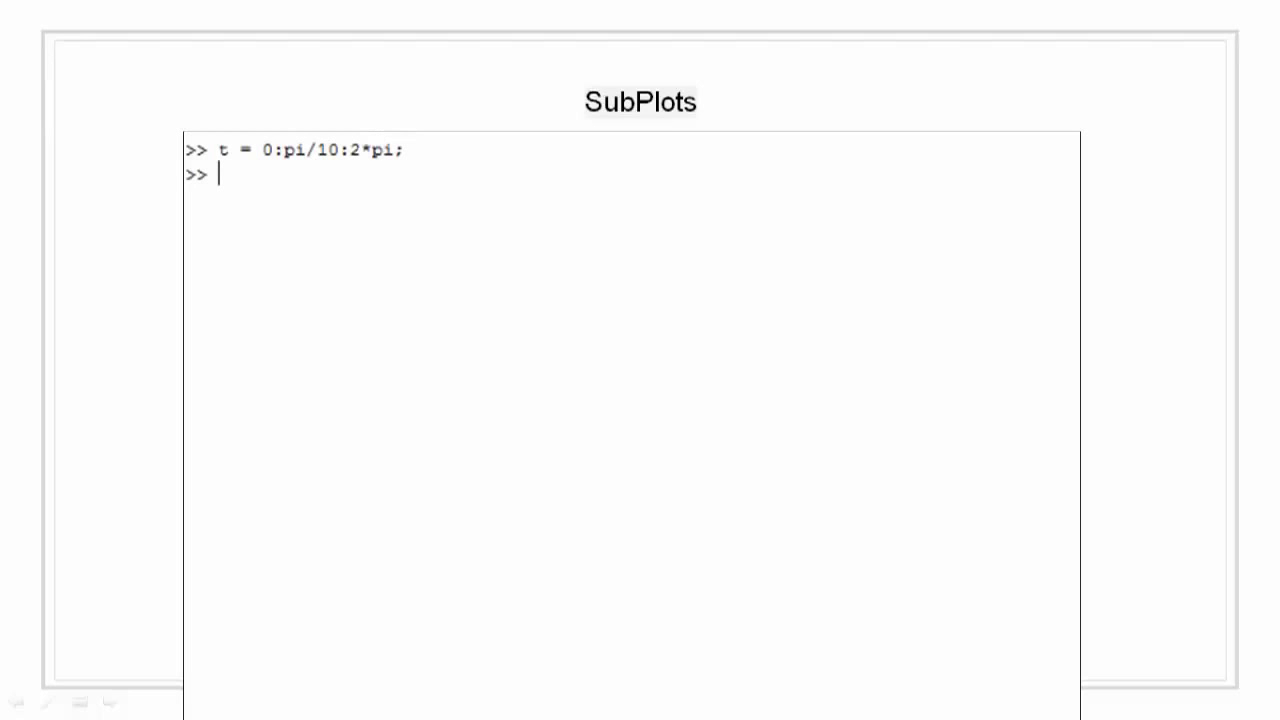
Compute cylinder coordinates [x y z] = cylinder(4*sin(t))
text([x)
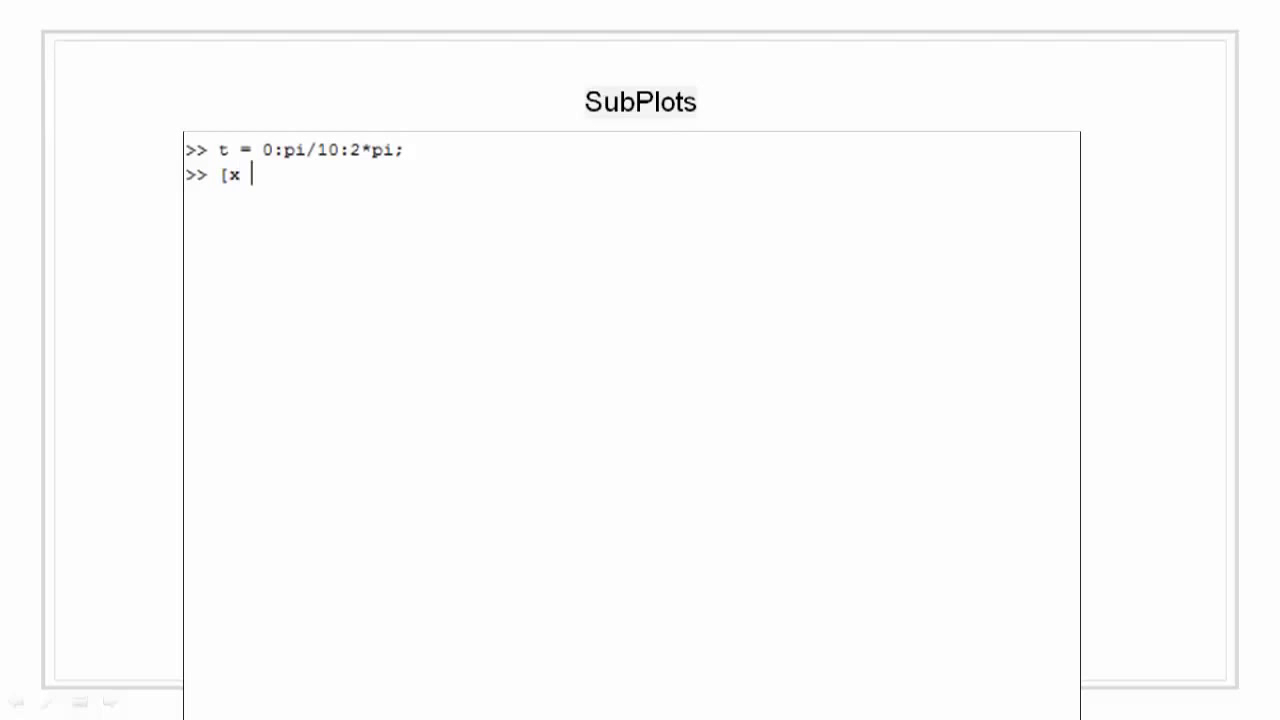
text(y z)
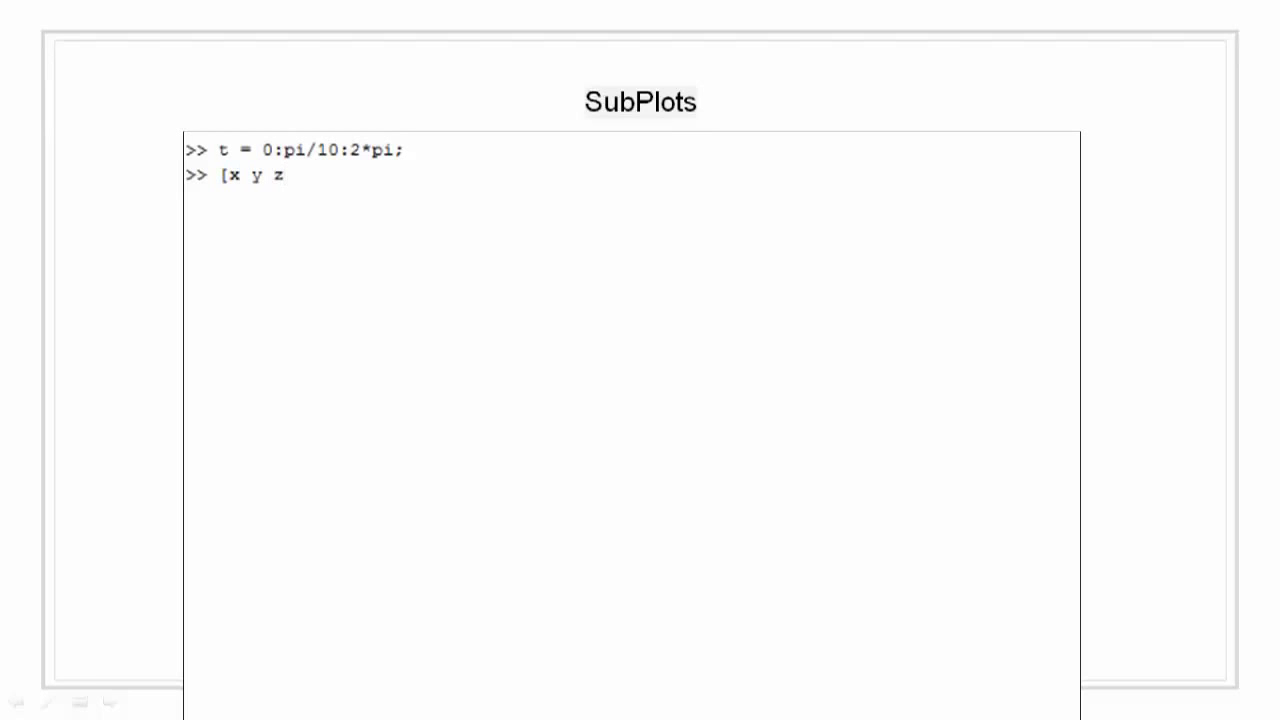
text(] =)
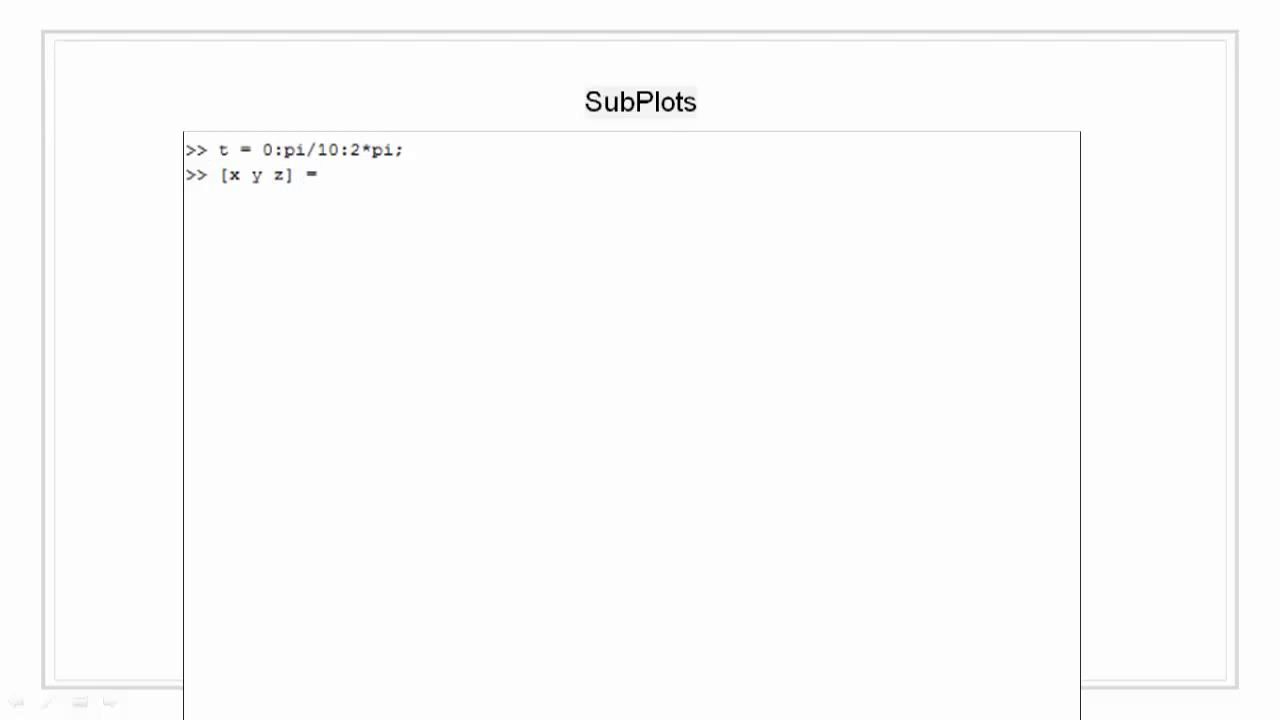
text(cyli)
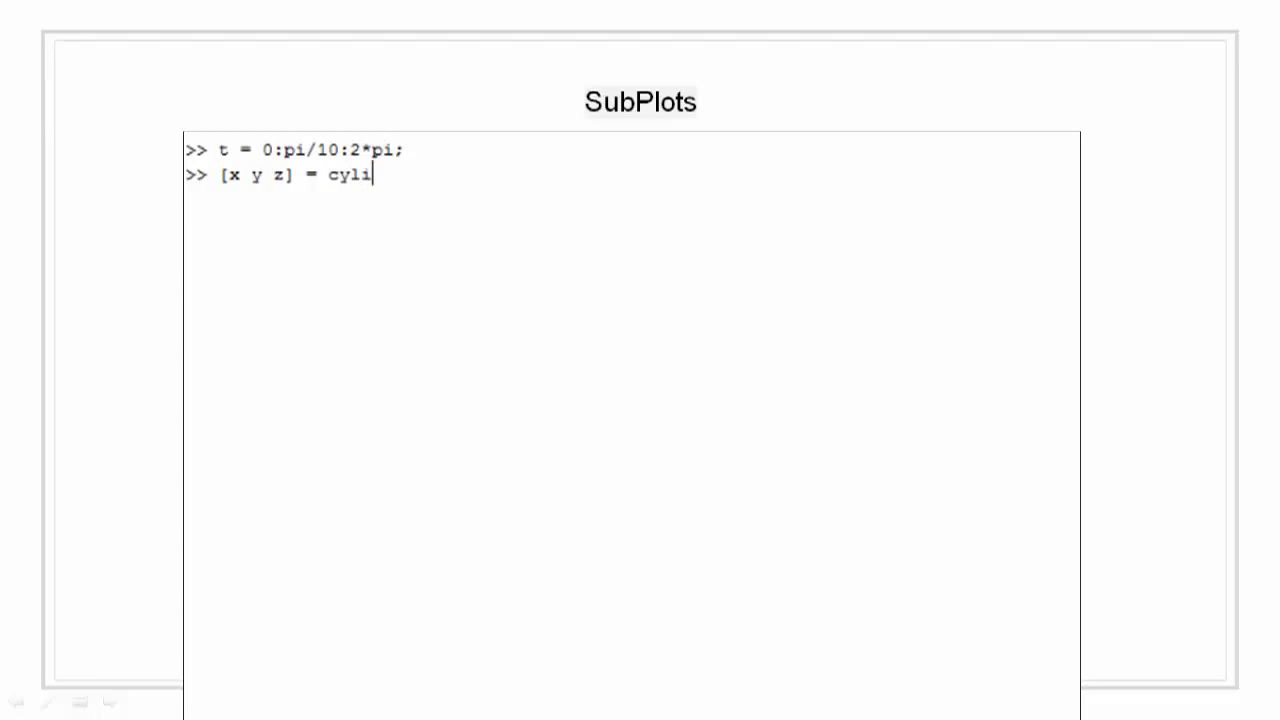
text(nder)
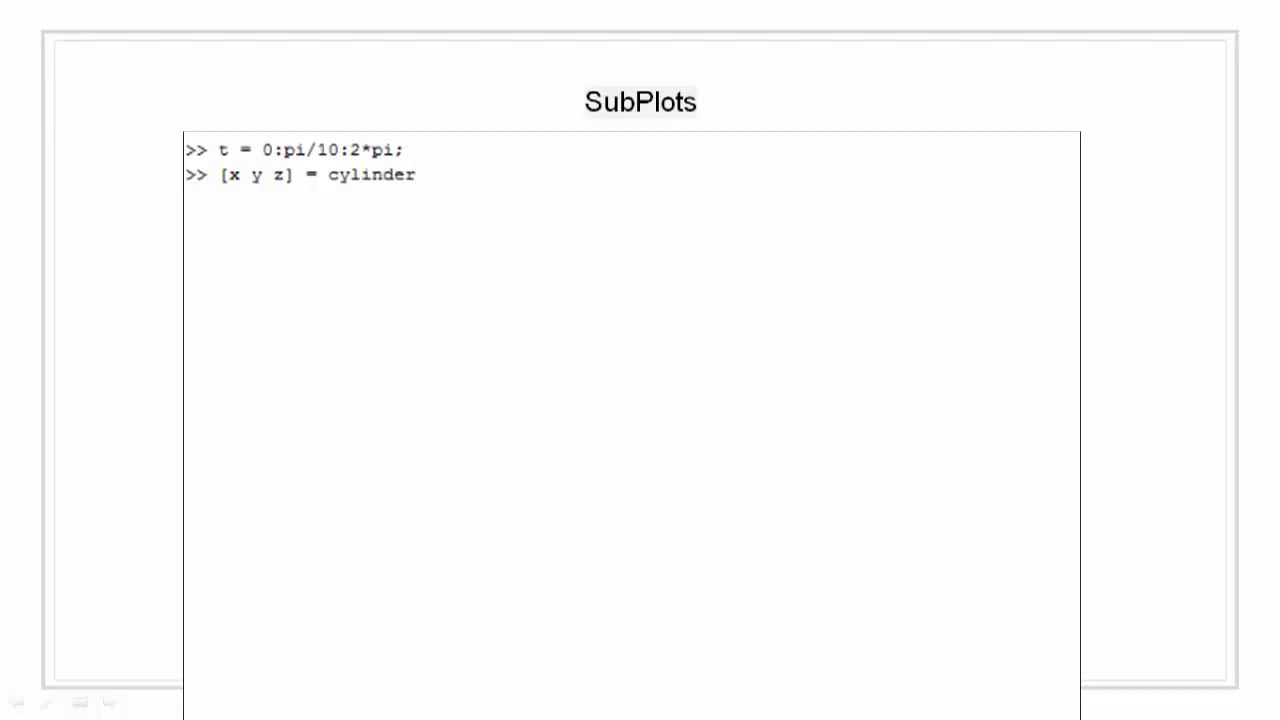
text((4*)
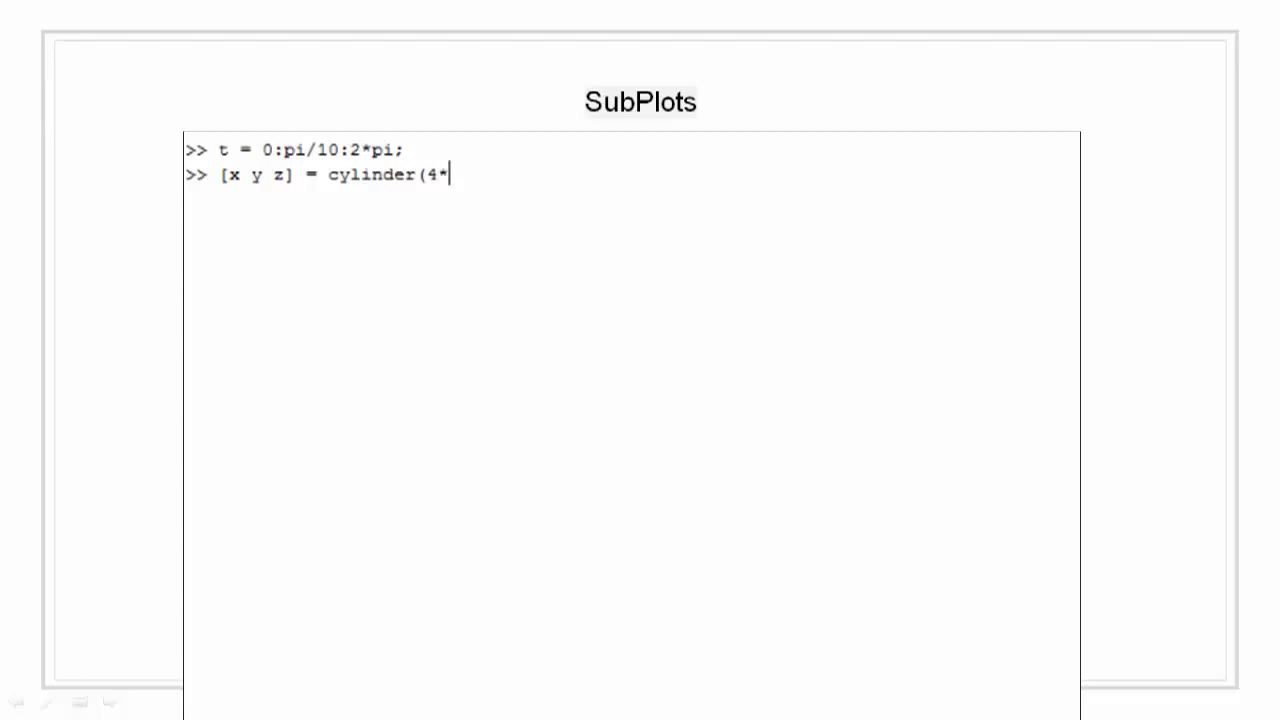
text(sin(t)
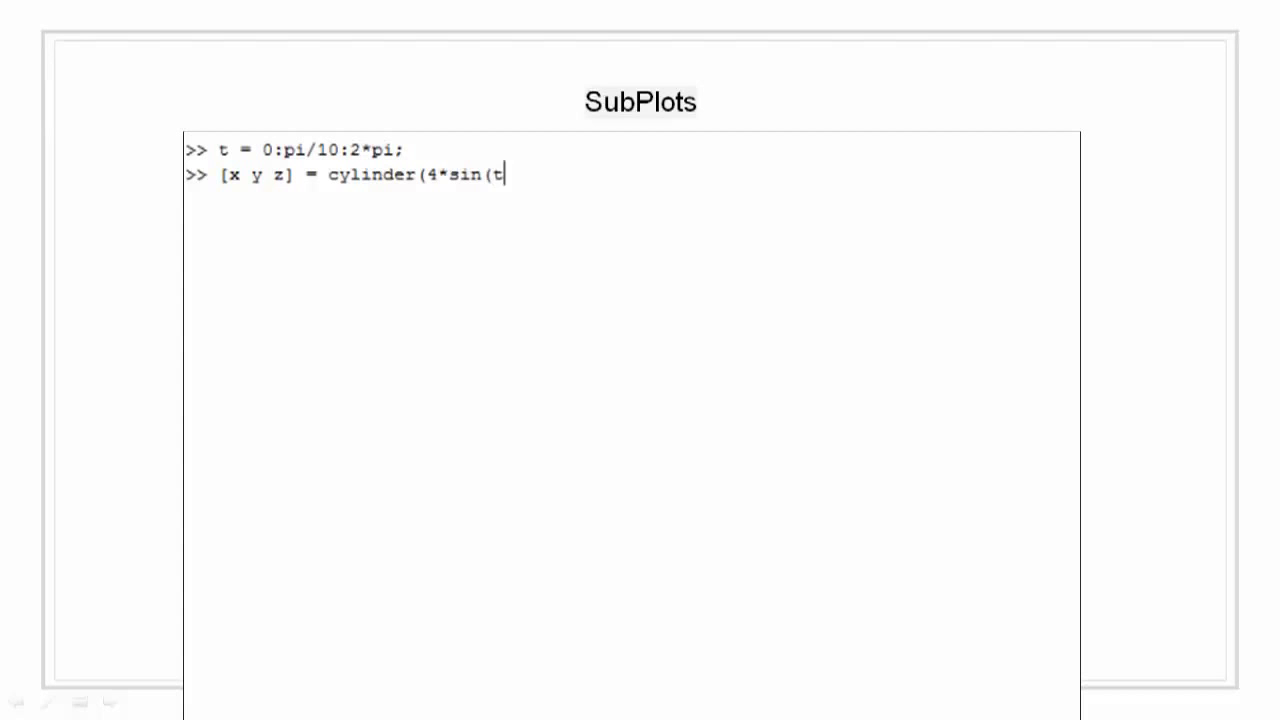
text());)
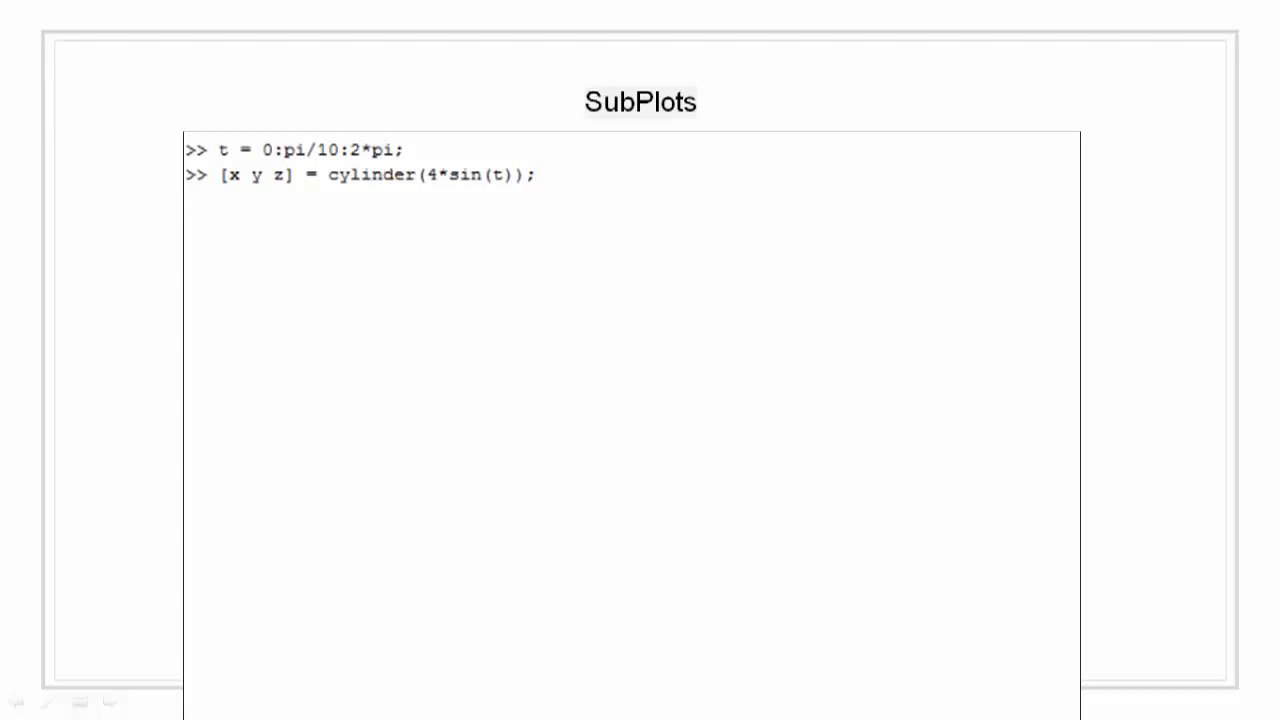
key(Return)
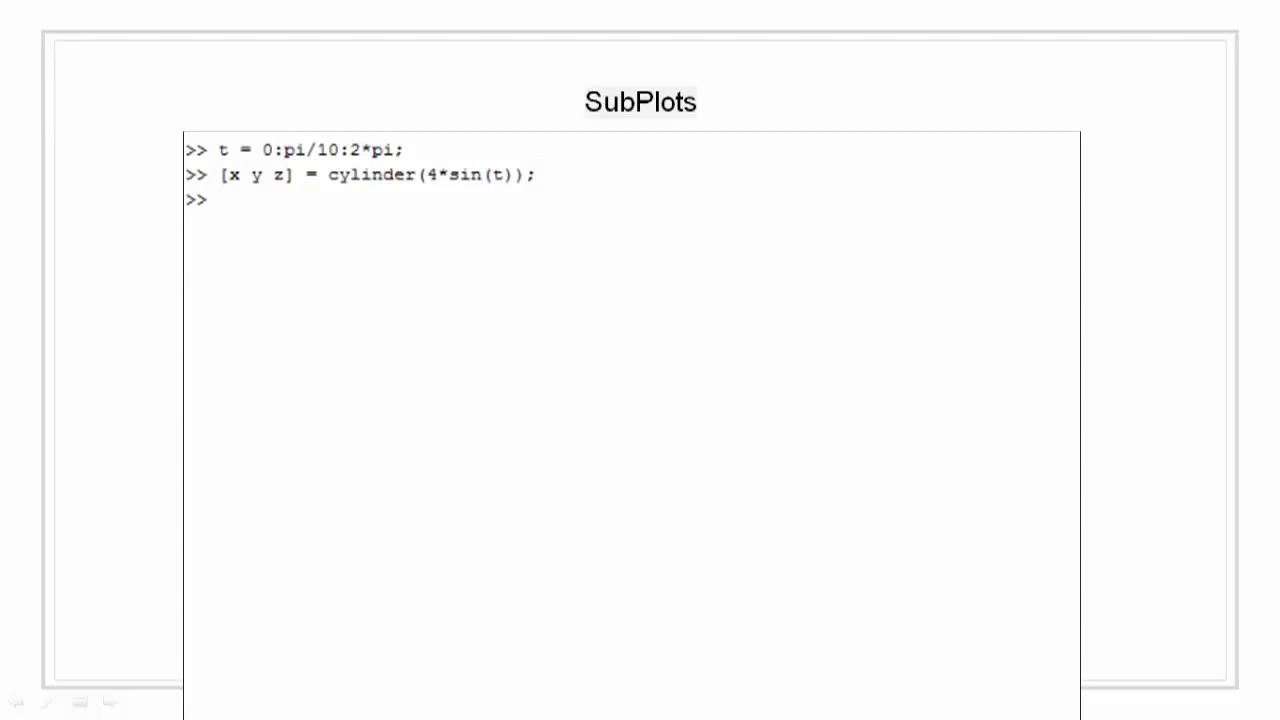
Create the first pane of a 2x2 grid with subplot(2,2,1)
text(subp)
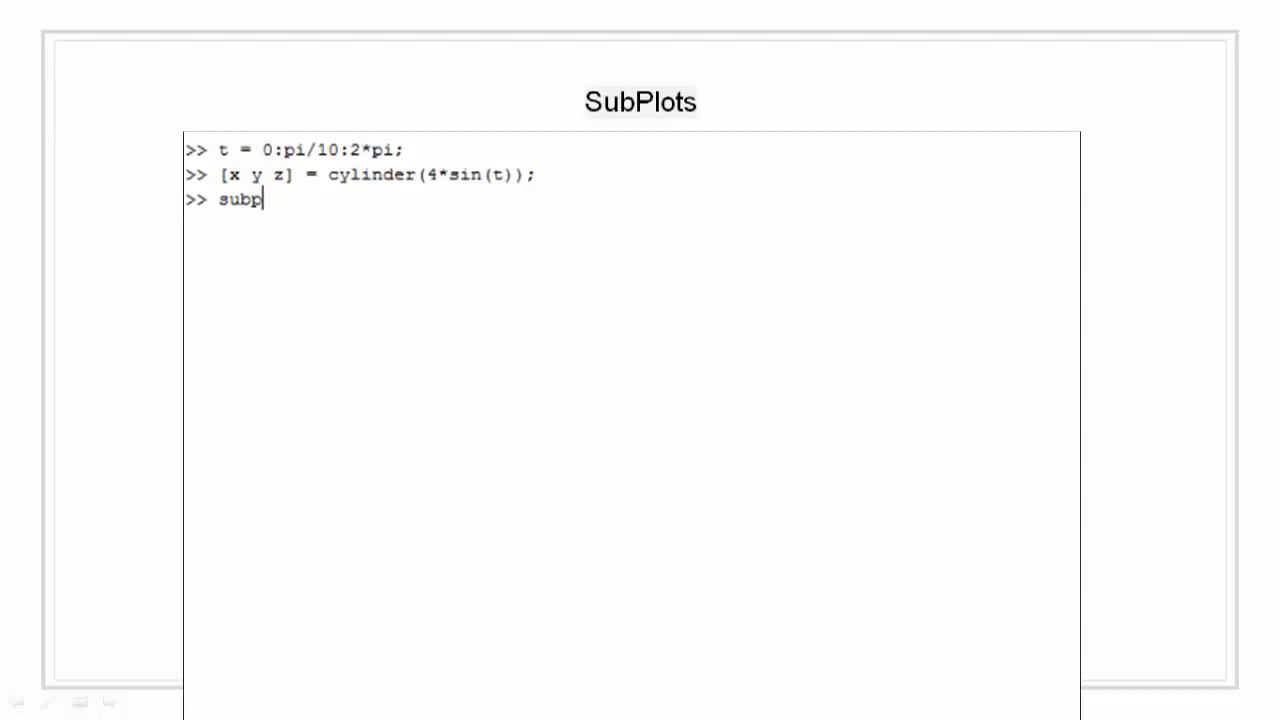
text(lot(2.)
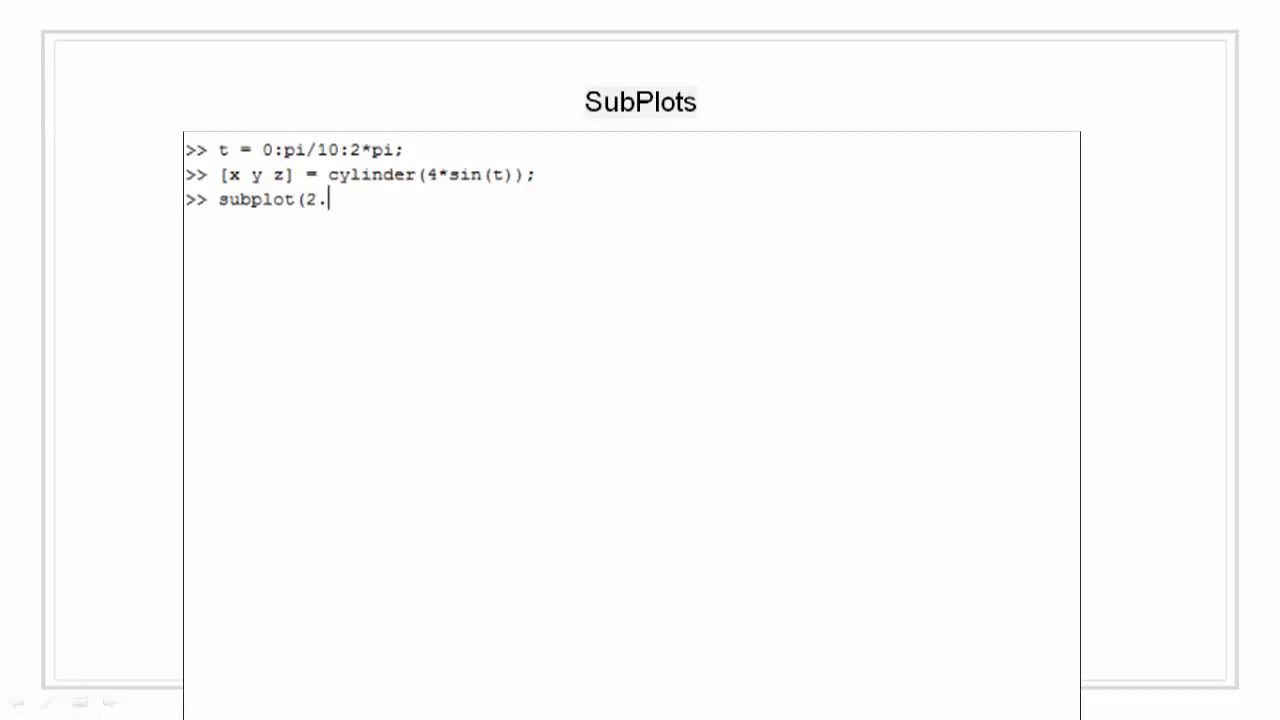
text(2,)
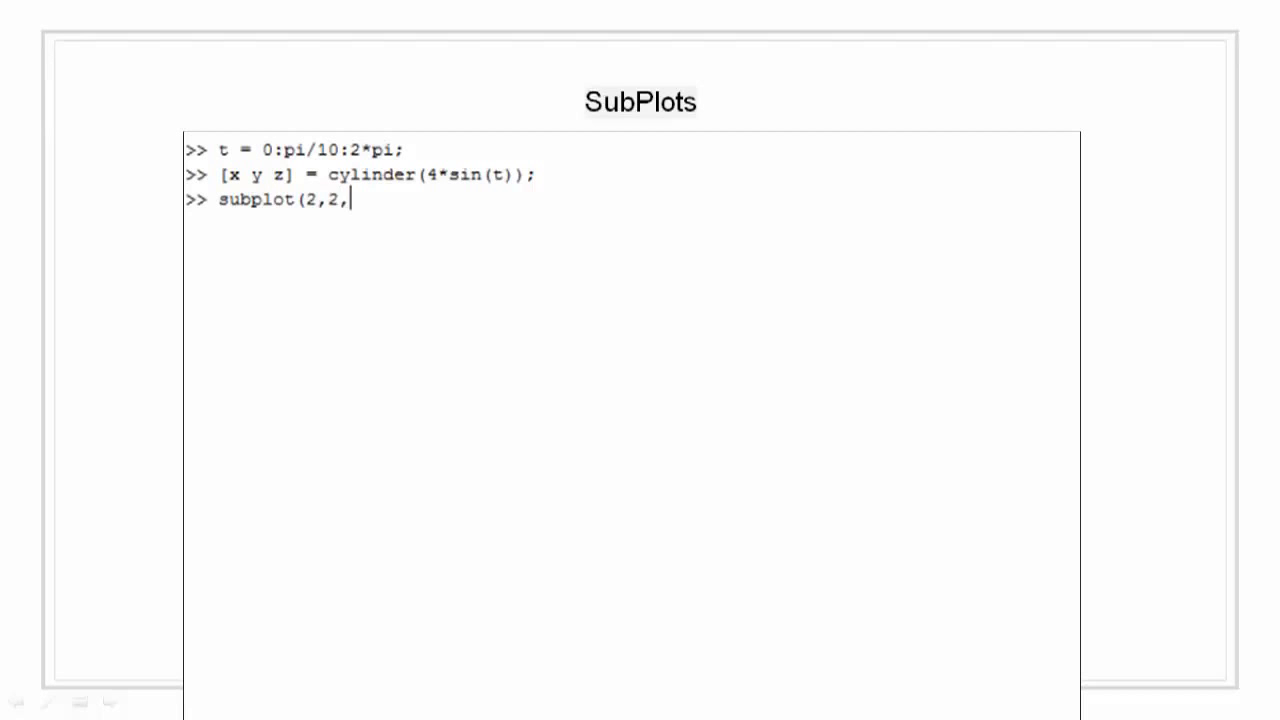
text(1))
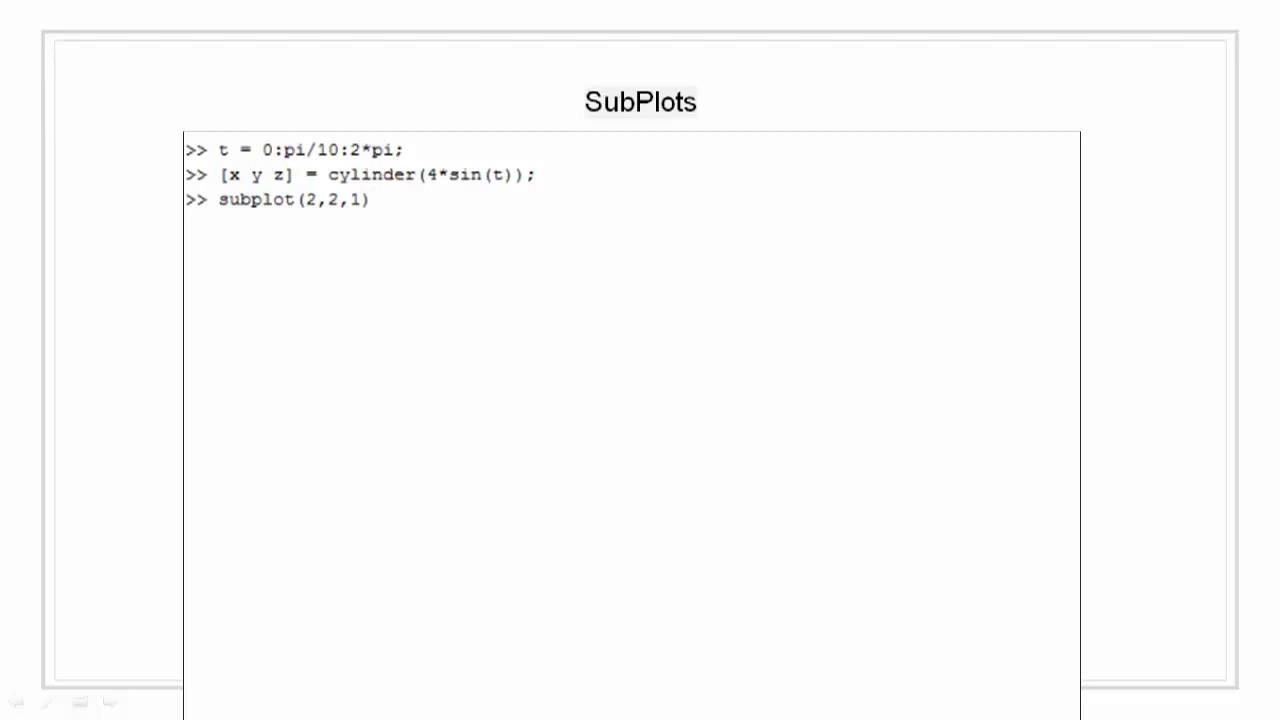
key(Return)
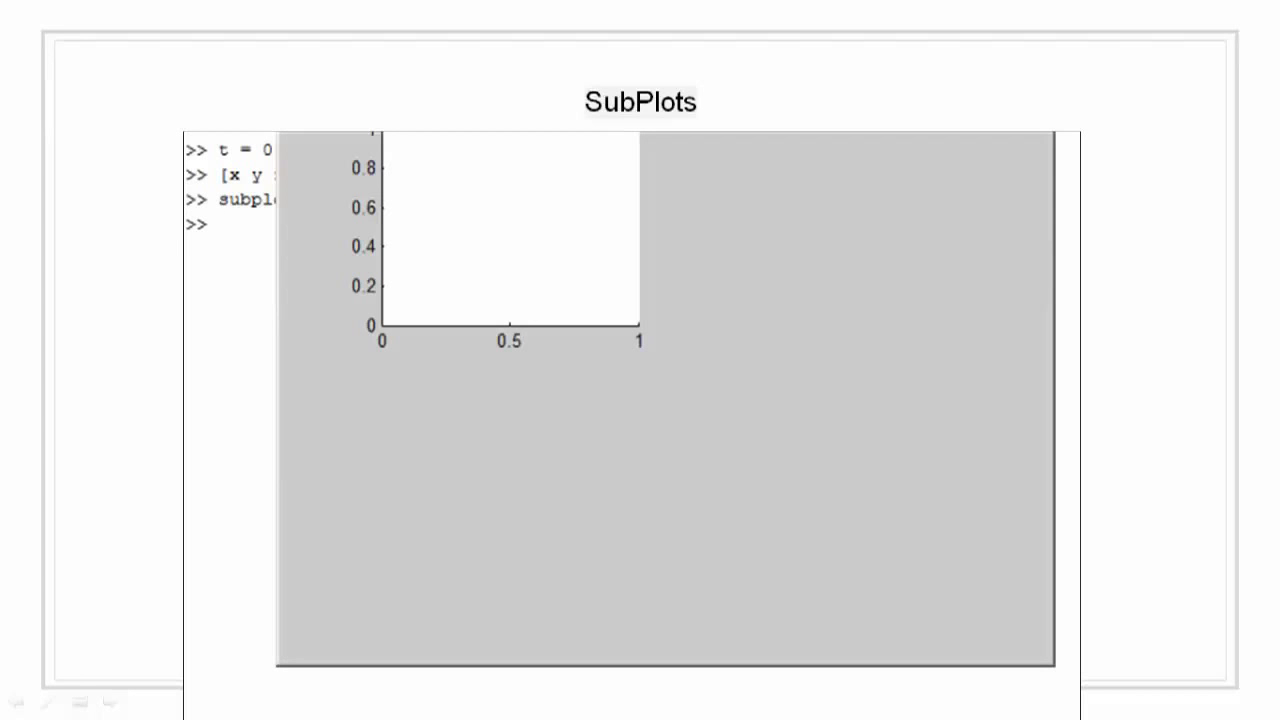
Plot mesh(x) in that pane and title it 'x'
text(mesh(x);)
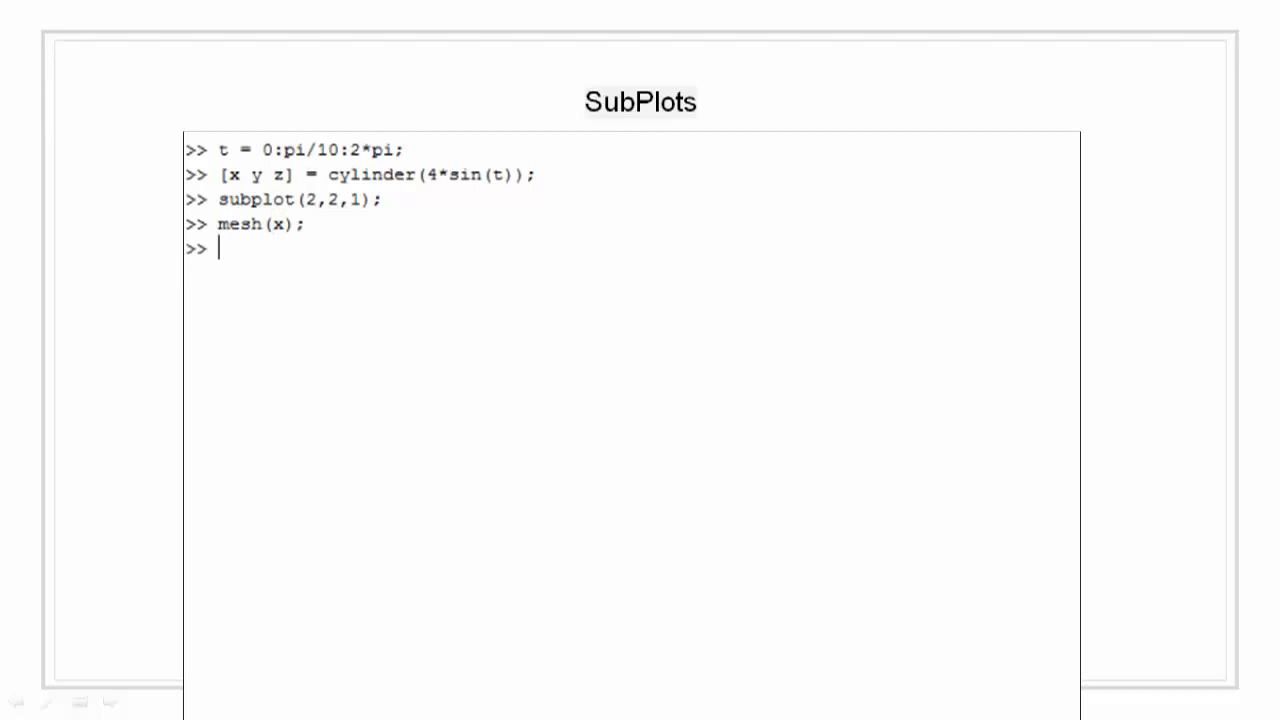
text(title)
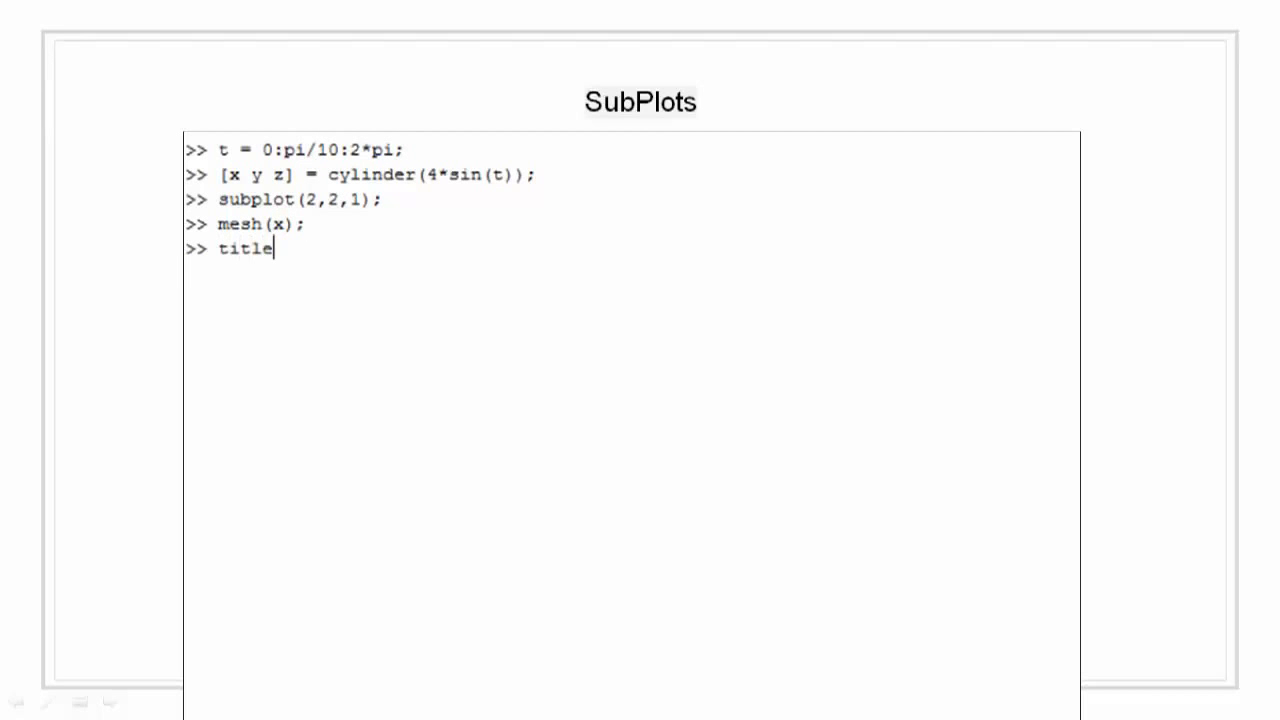
text(('x');)
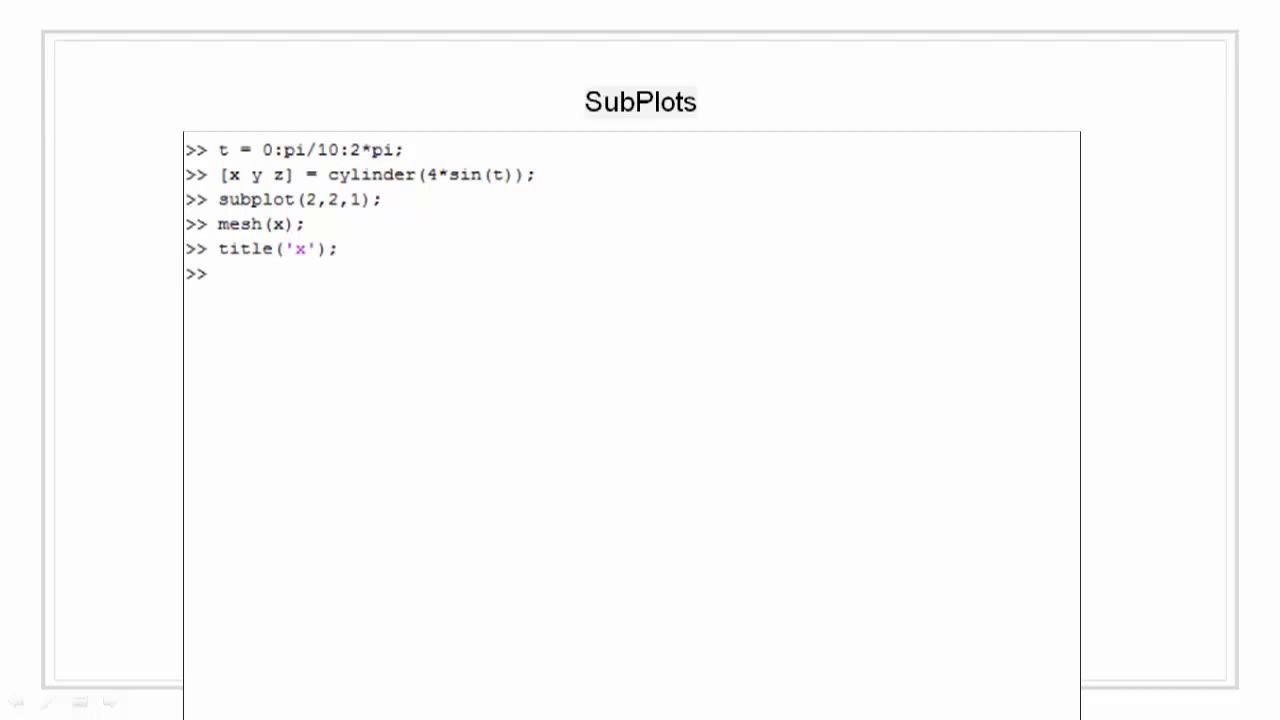
Plot mesh(y) in the second pane via subplot(2,2,2) and title it 'y'
text(sub)
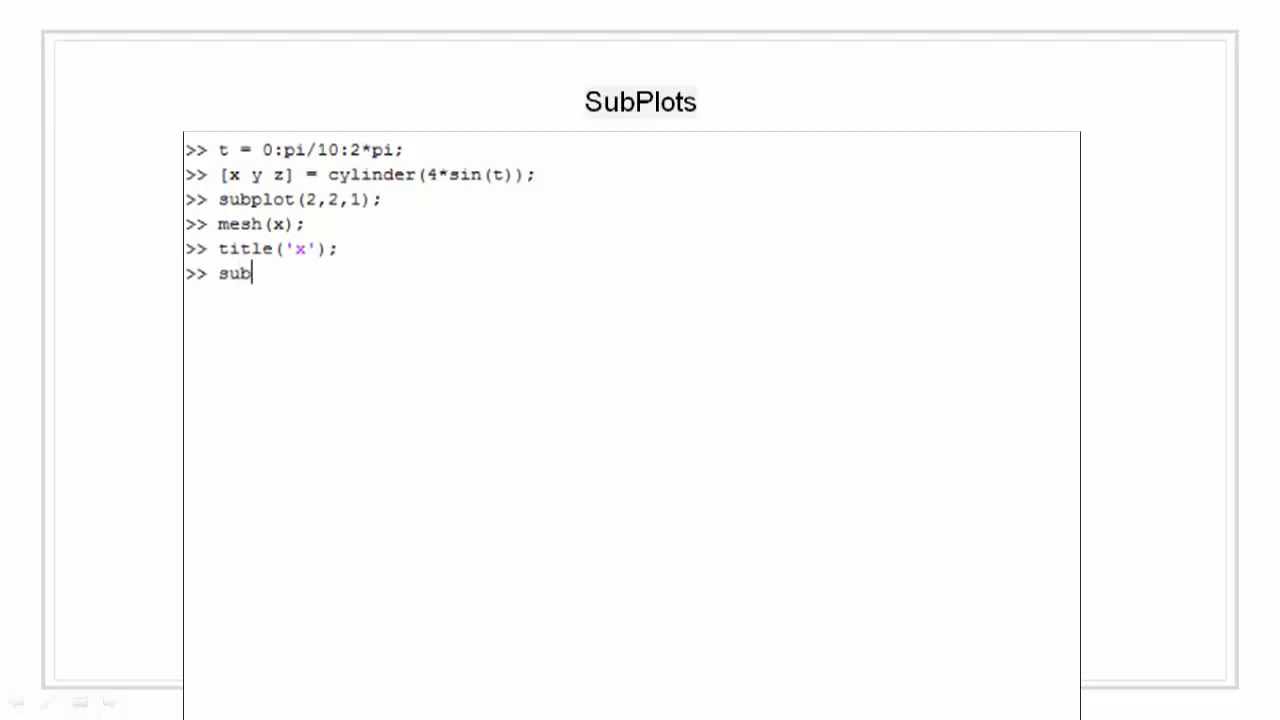
text(plot(2)
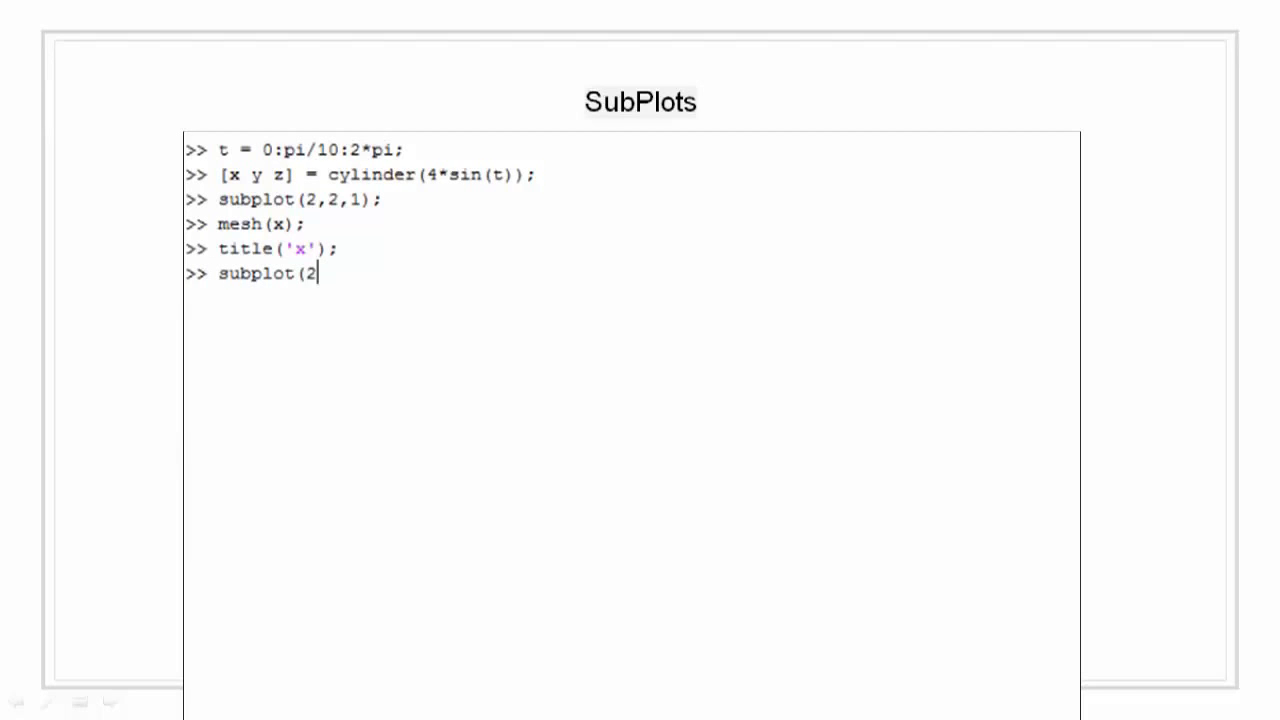
text(,2,2))
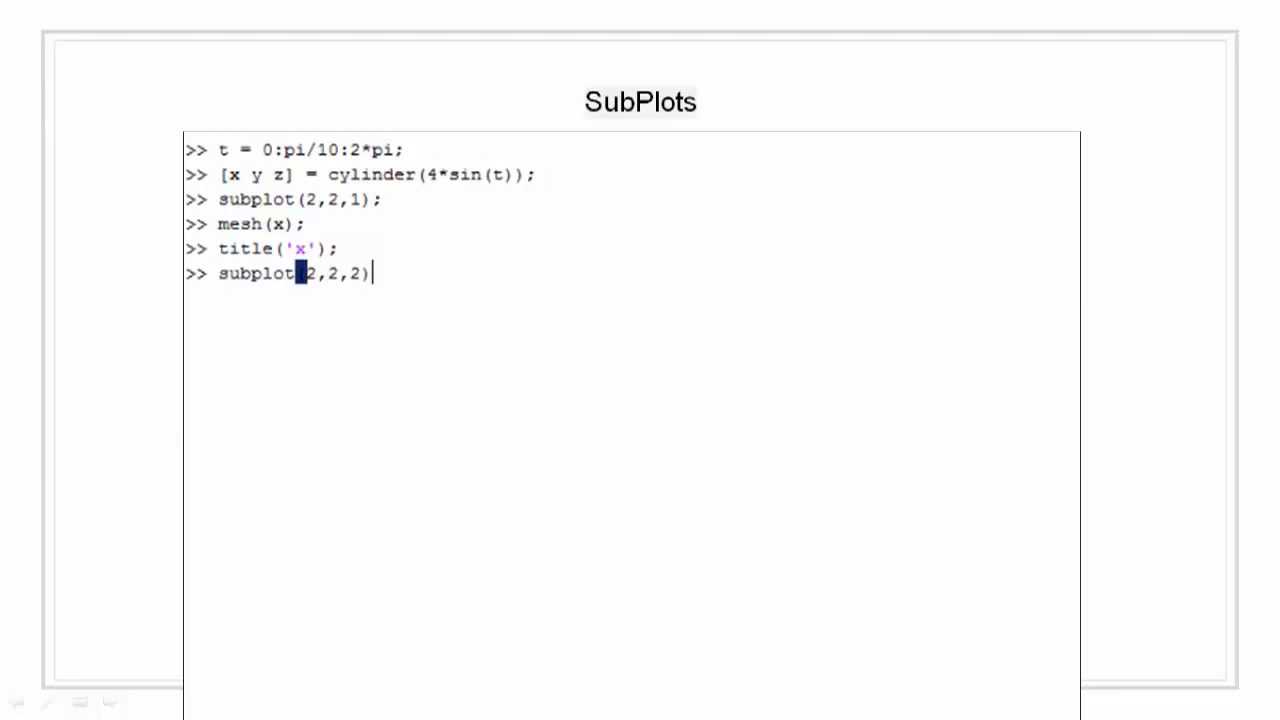
text(mes)
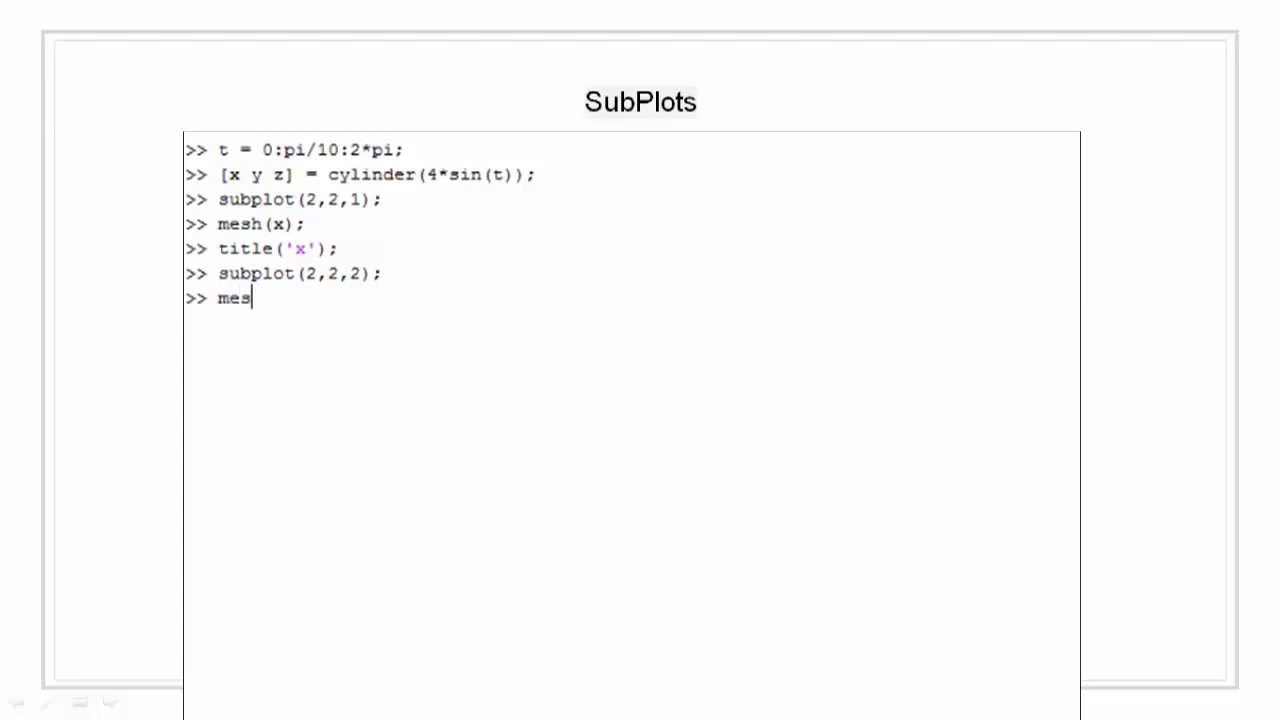
text(h(y);)
text(title)
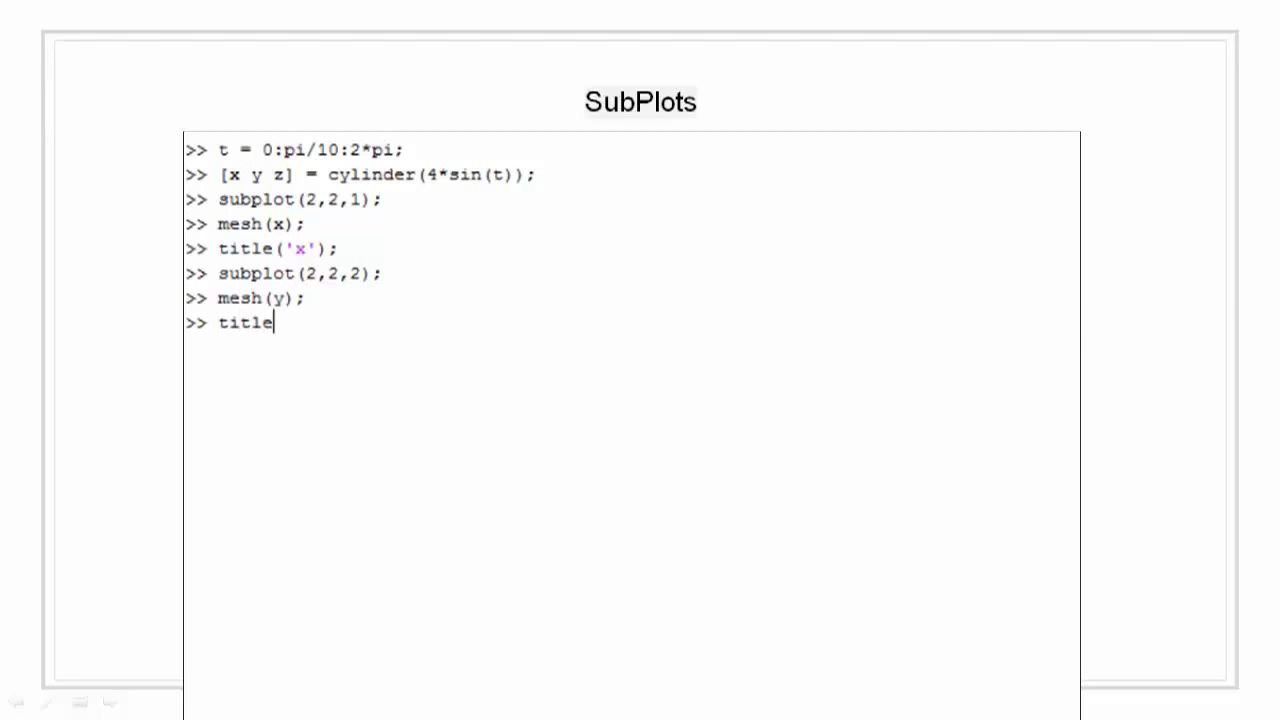
text(('y')
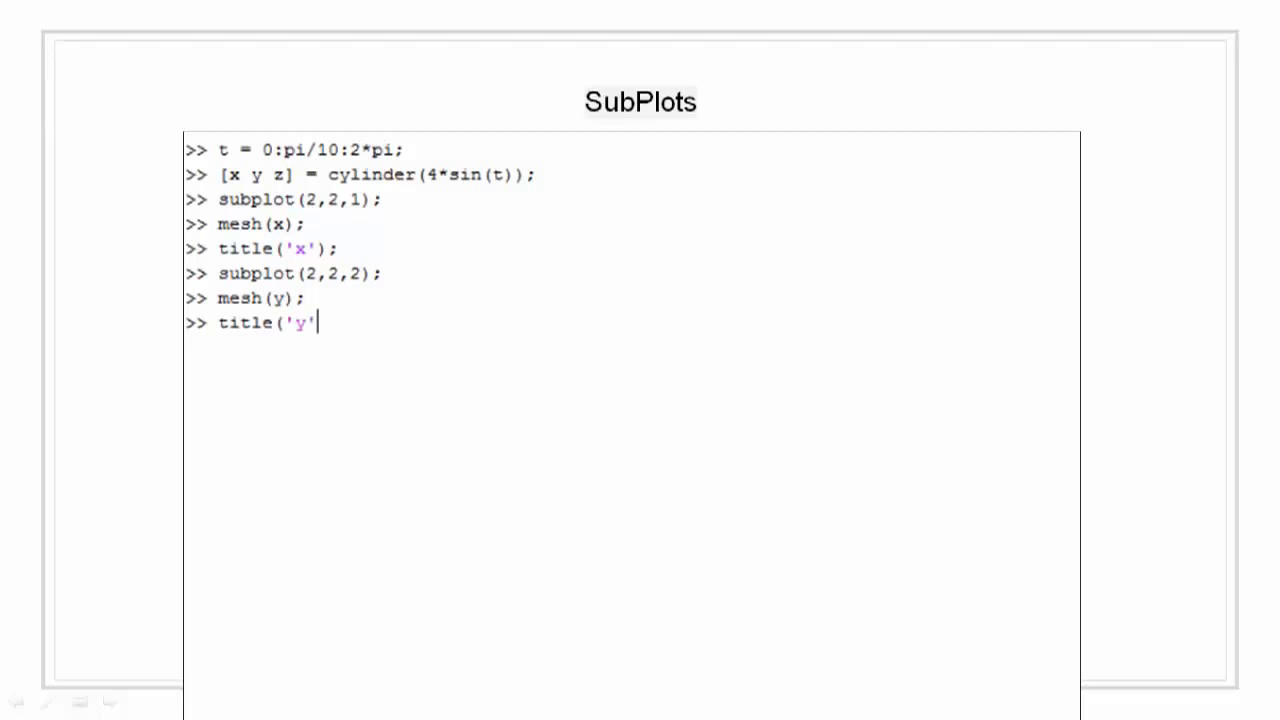
text();)
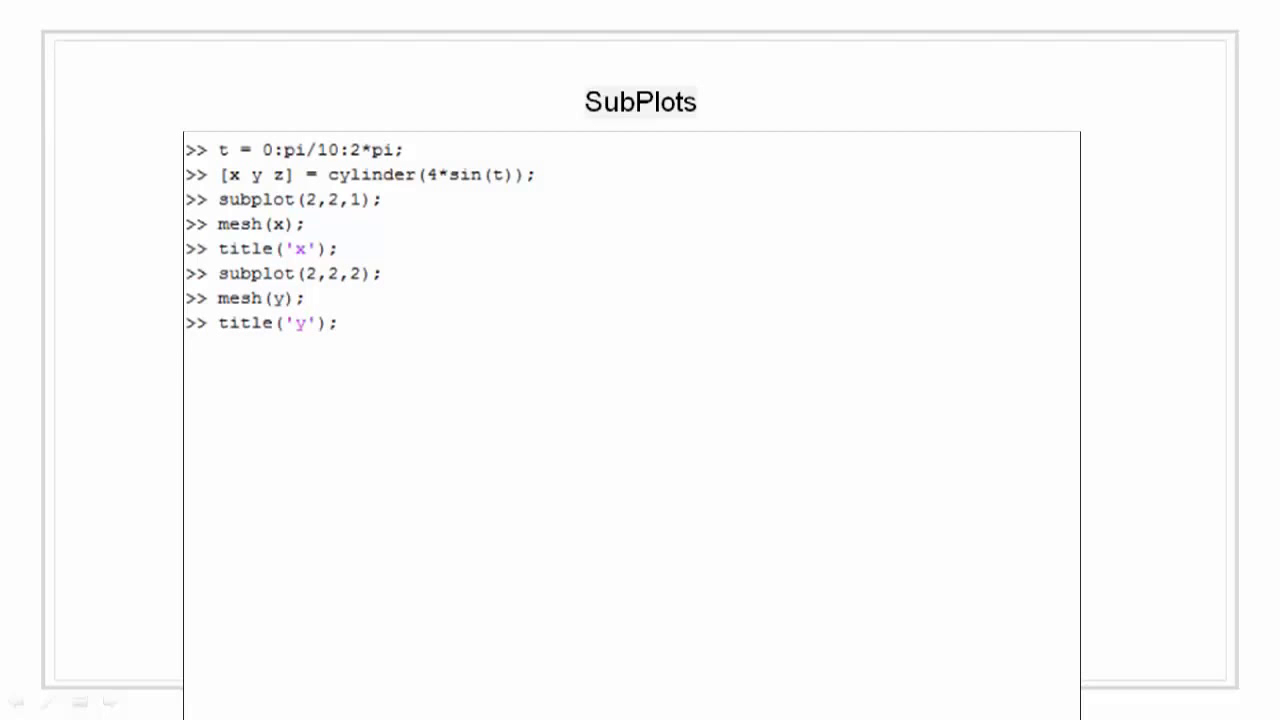
Plot mesh(z) in the third pane via subplot(2,2,3) and title it 'z'
text(subpl)
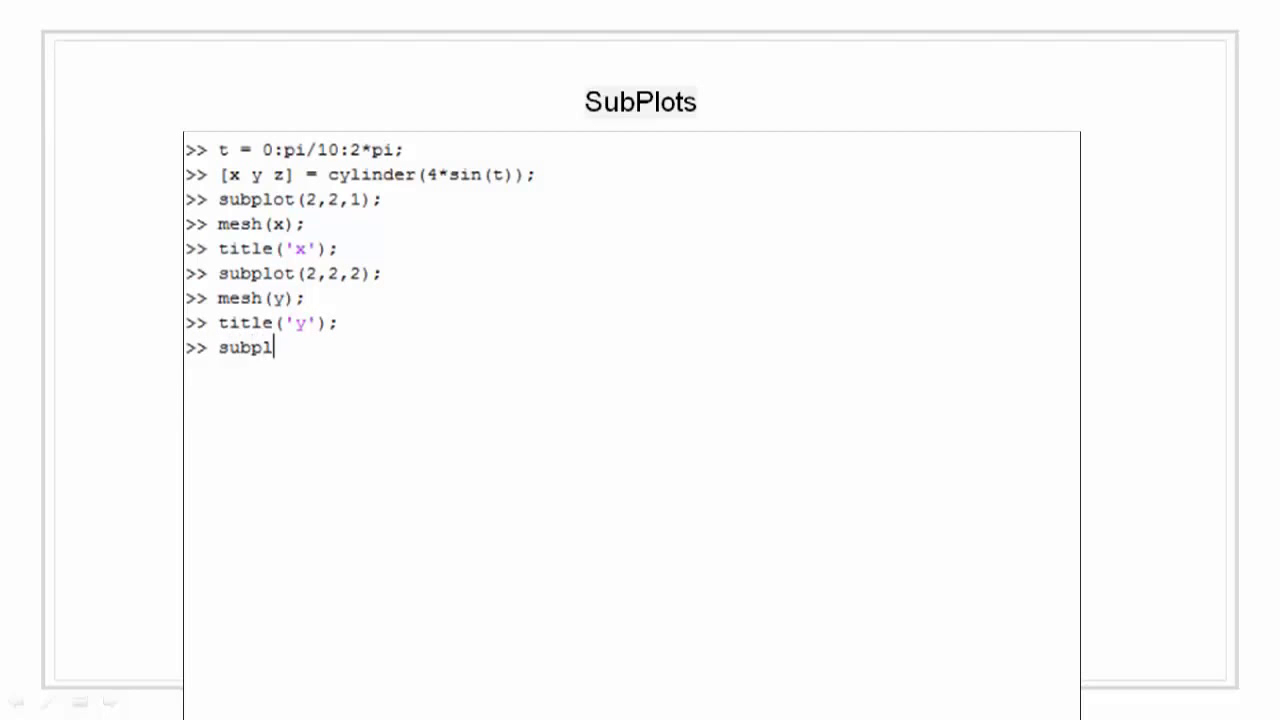
text(ot()
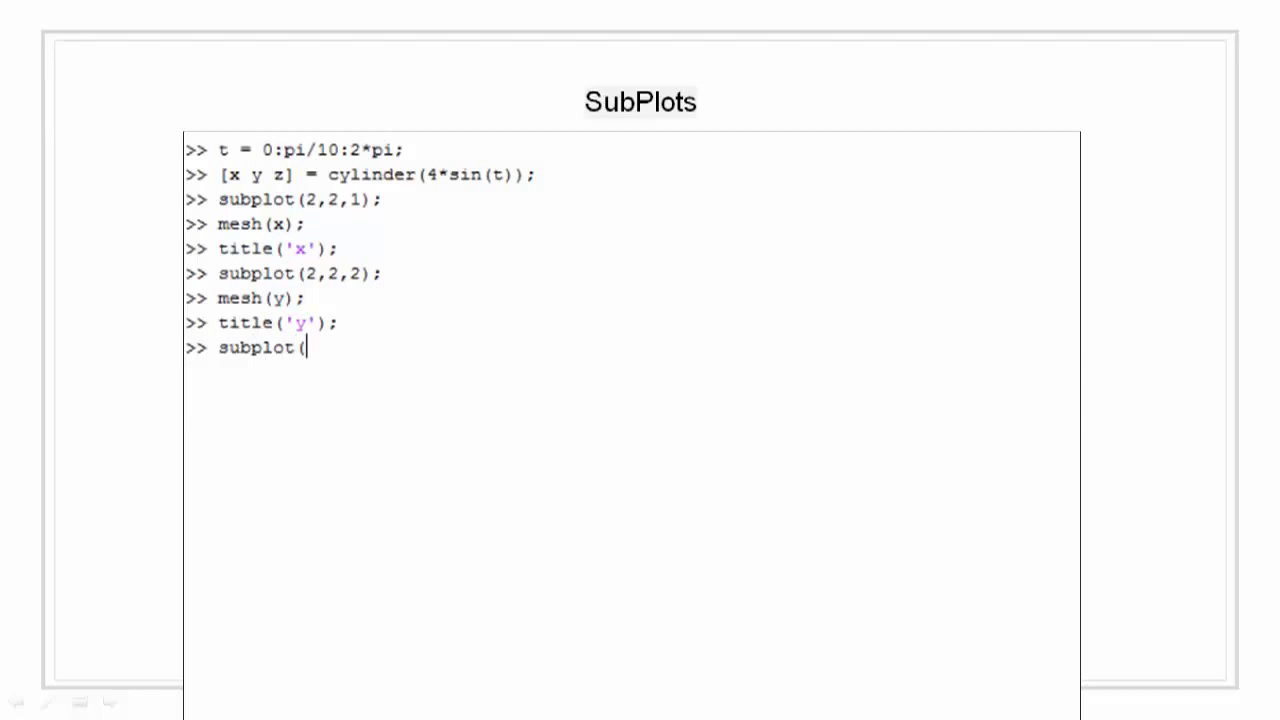
text(2,2,)
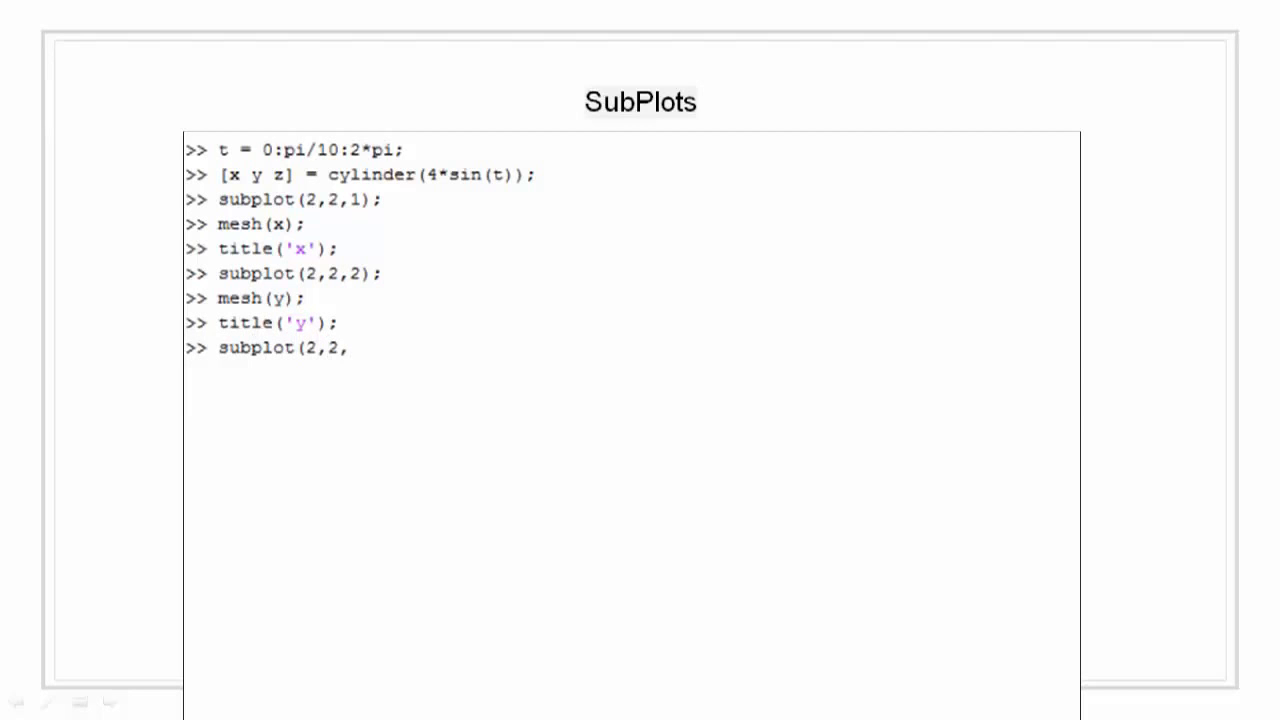
text(3);)
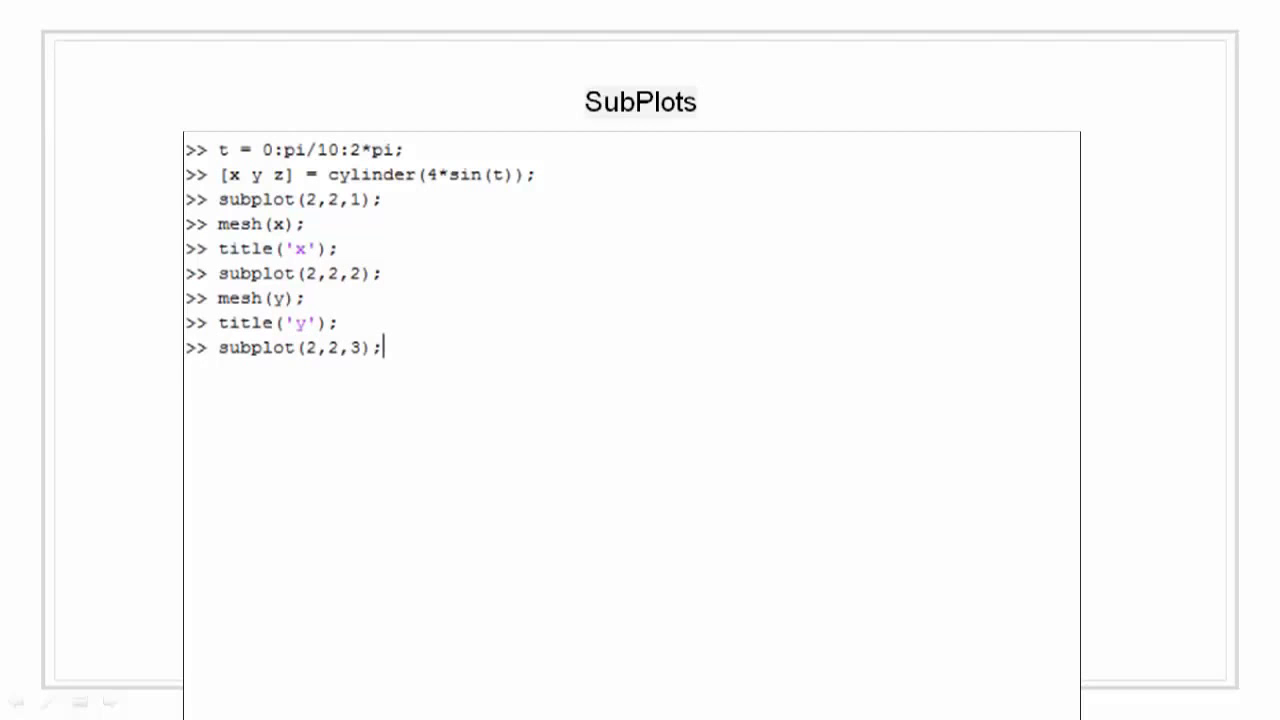
text(mes)
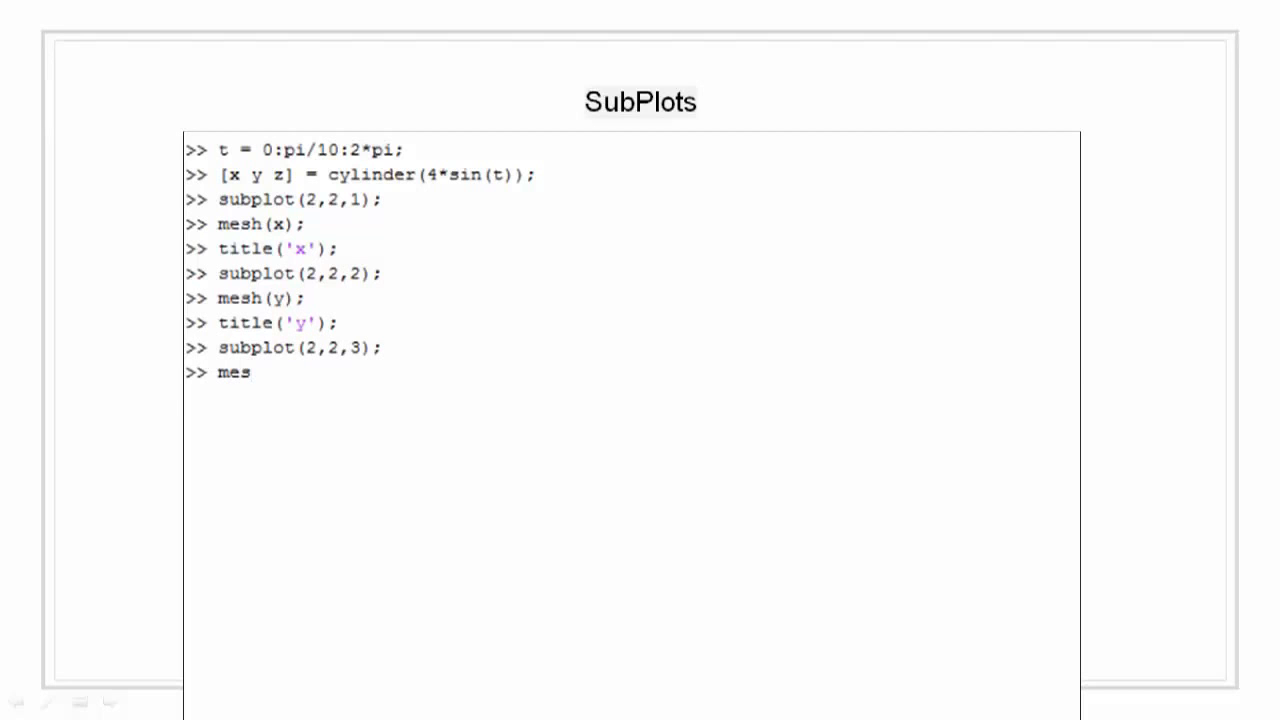
text(h(z);)
text(tit)
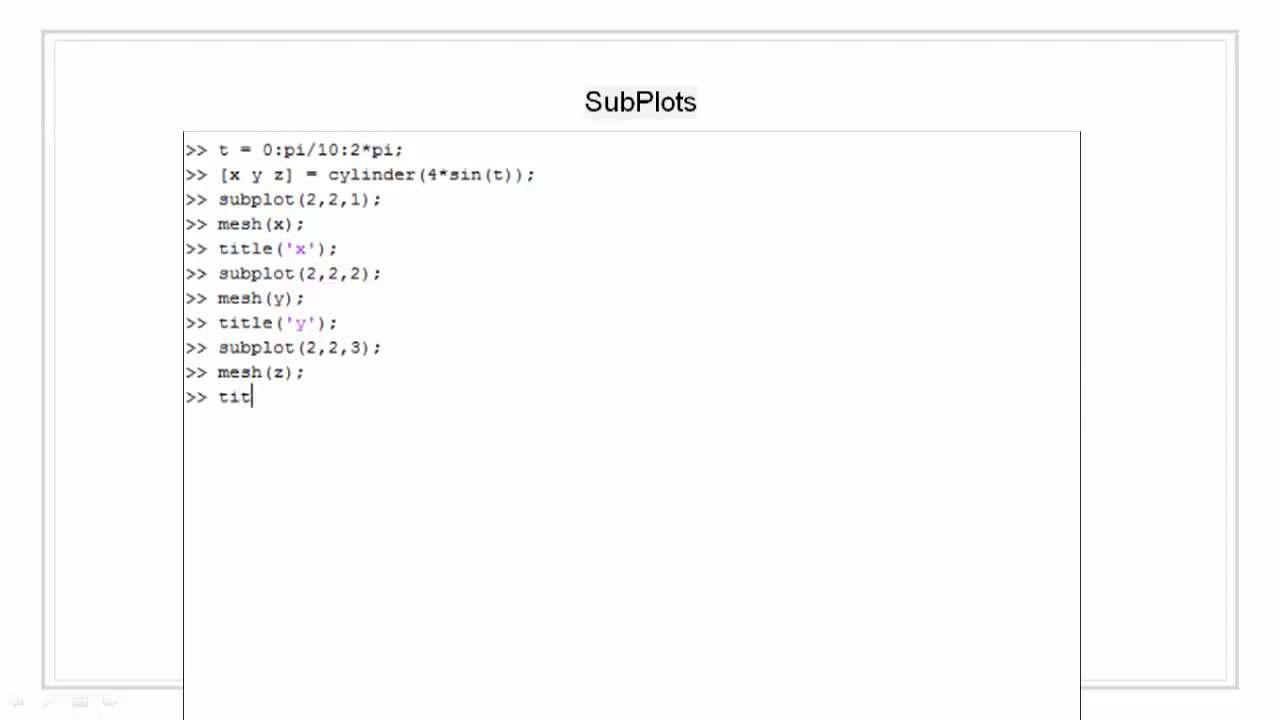
text(le('z');)
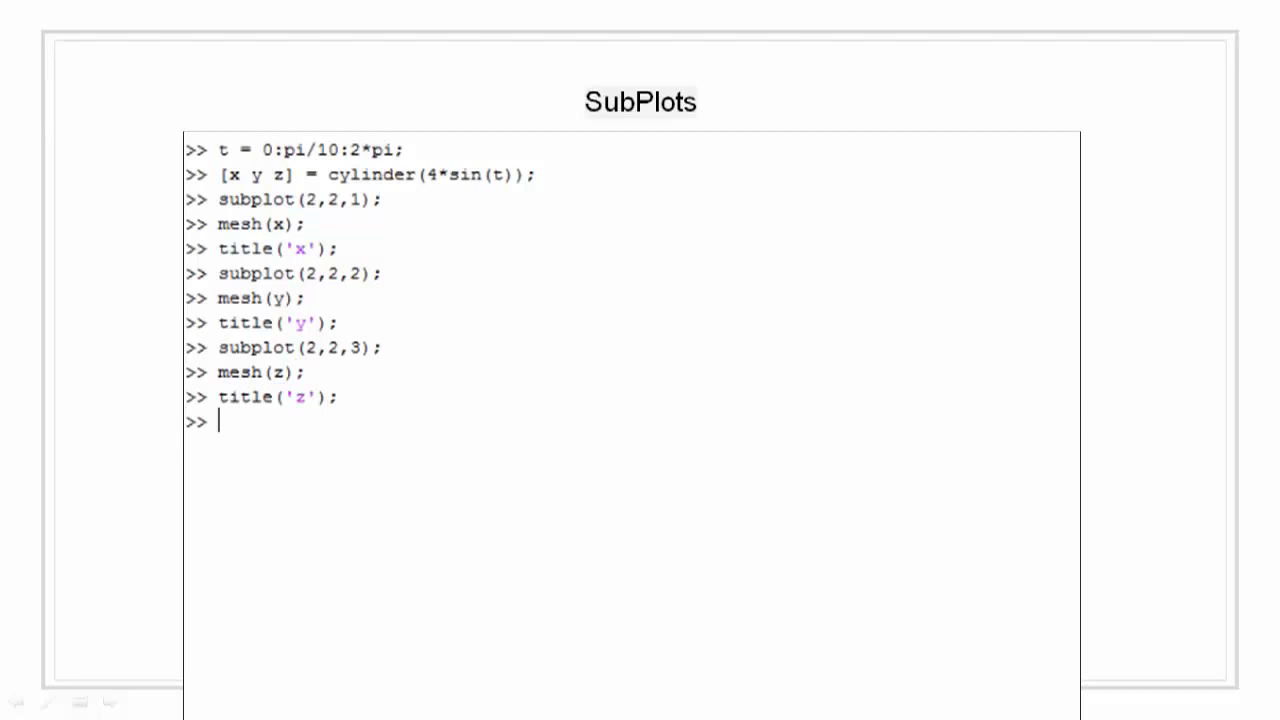
Plot the full mesh(x,y,z) in the fourth pane via subplot(2,2,4) and begin its title
text(subp)
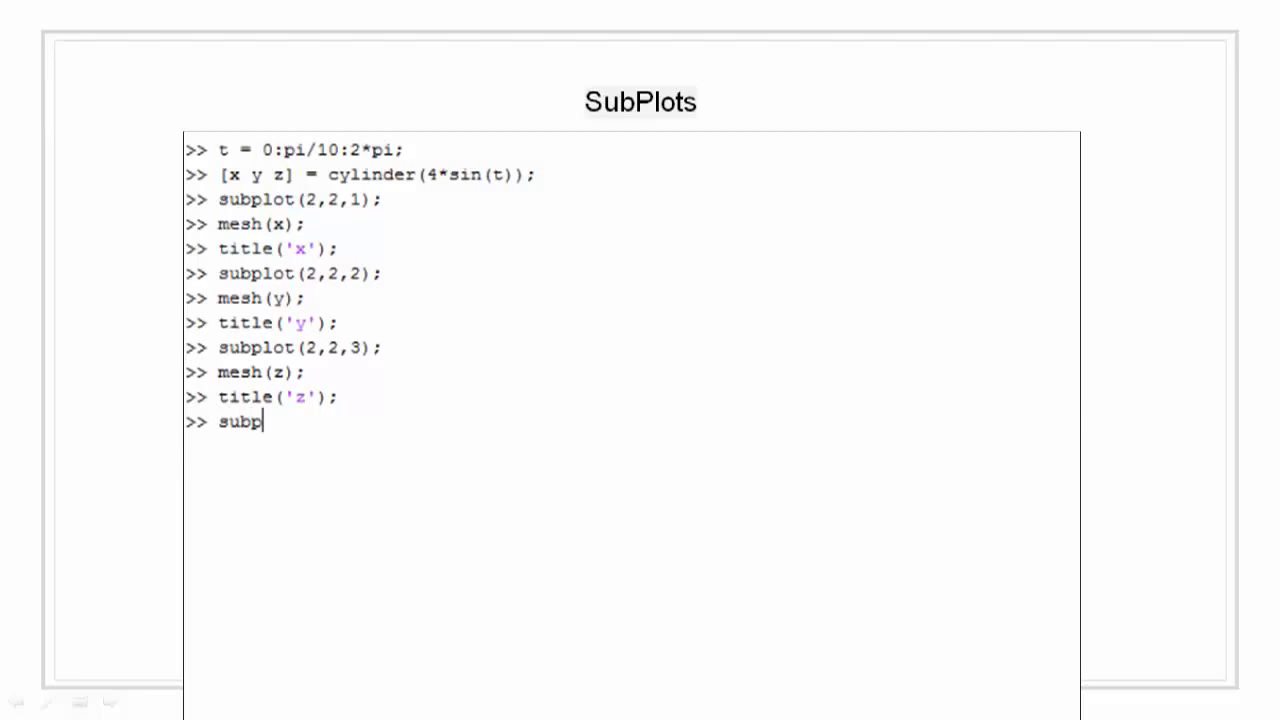
text(lot(2)
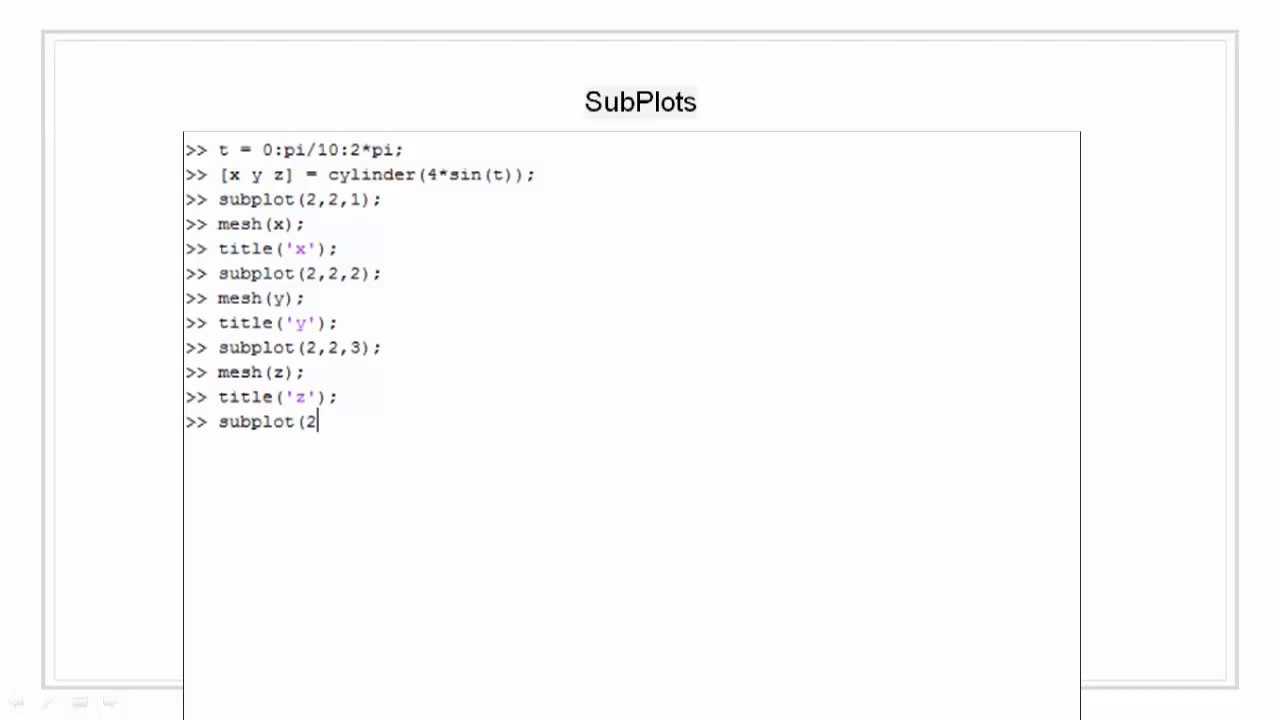
text(,2,4)
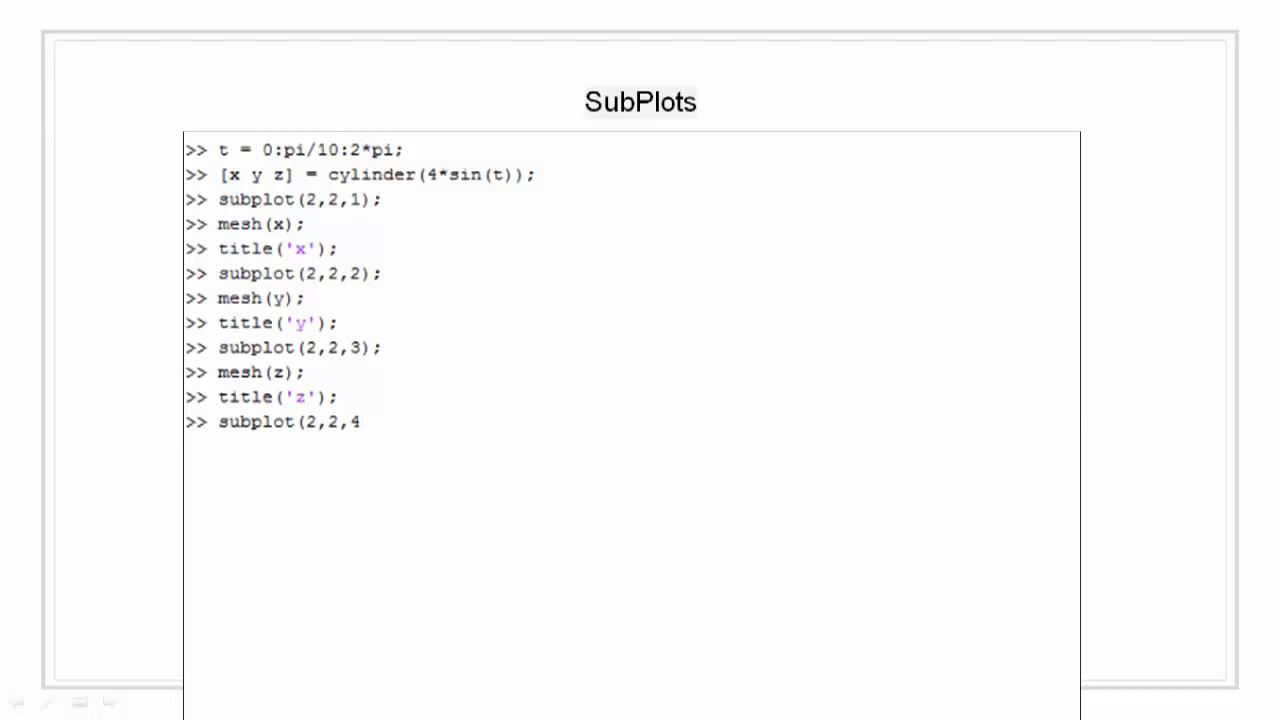
text(4);)
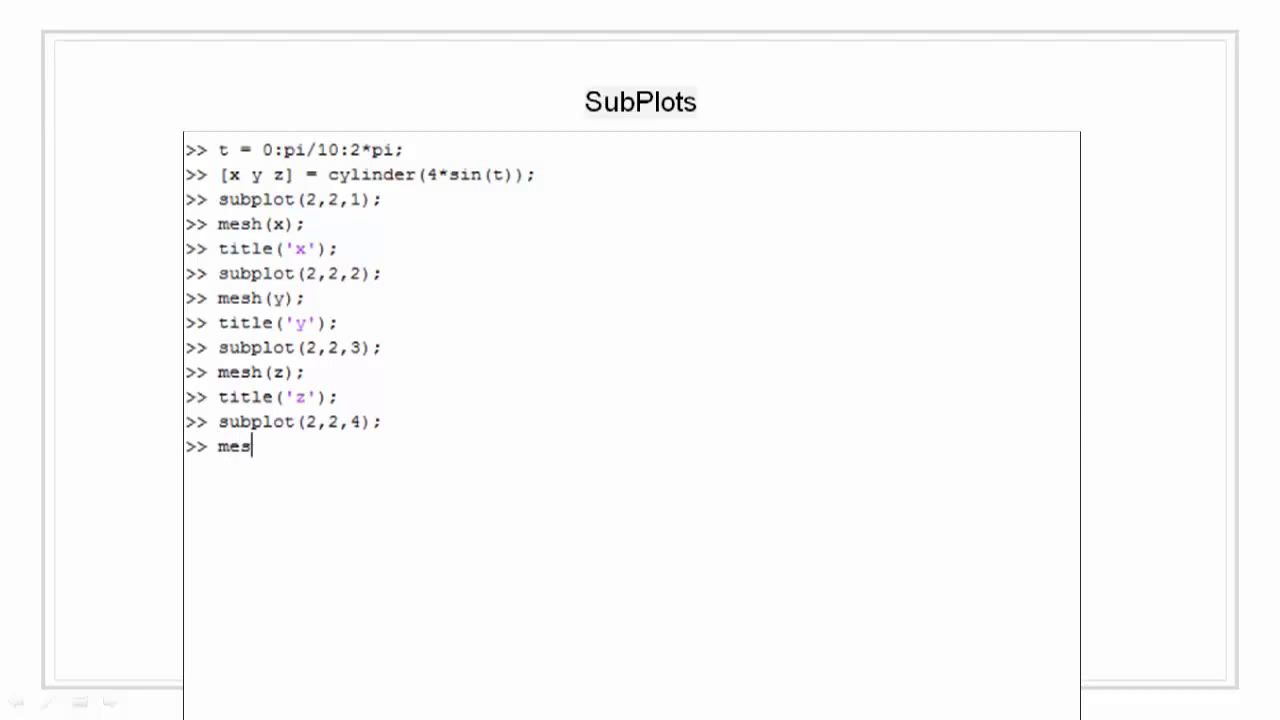
text(h(x)
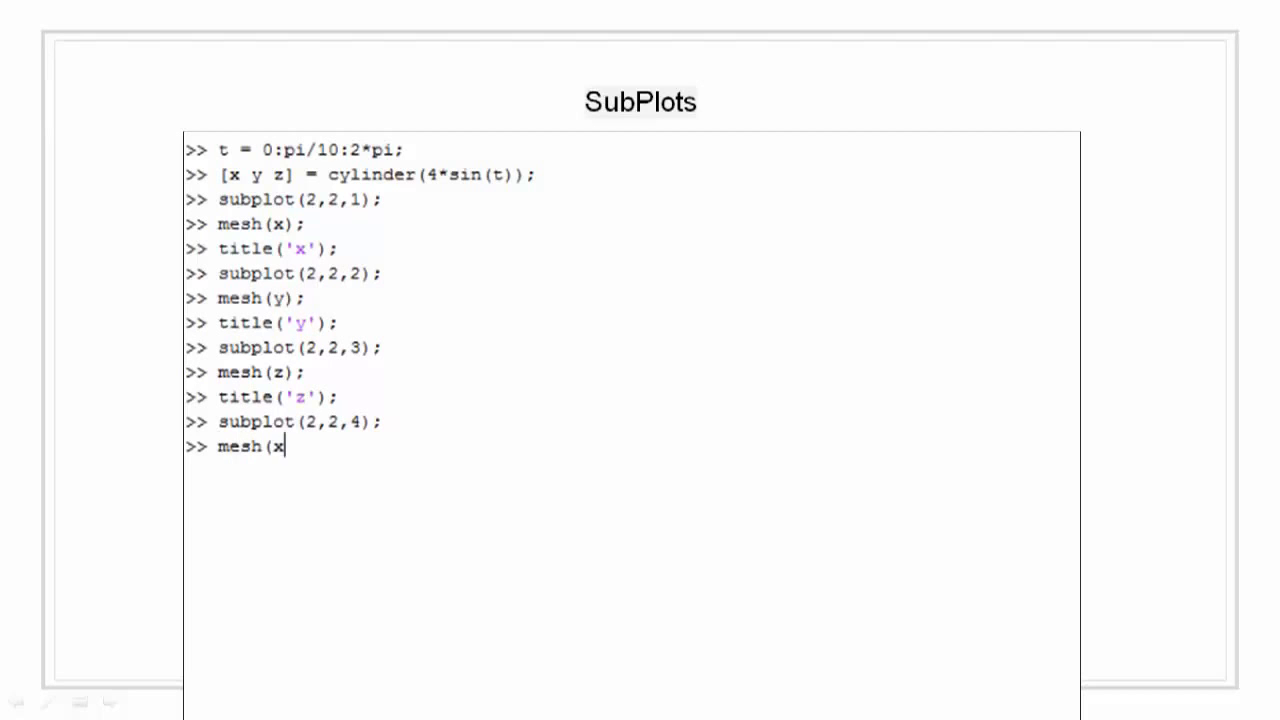
text(,y,z))
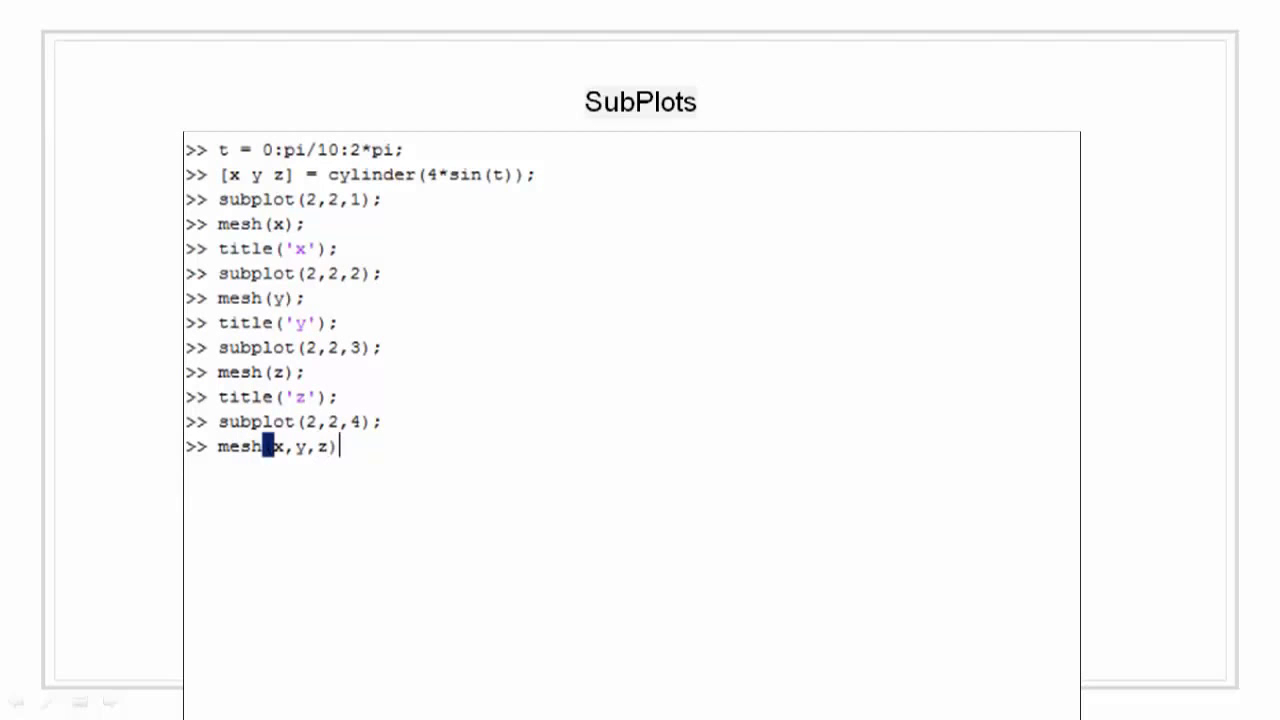
text(title)
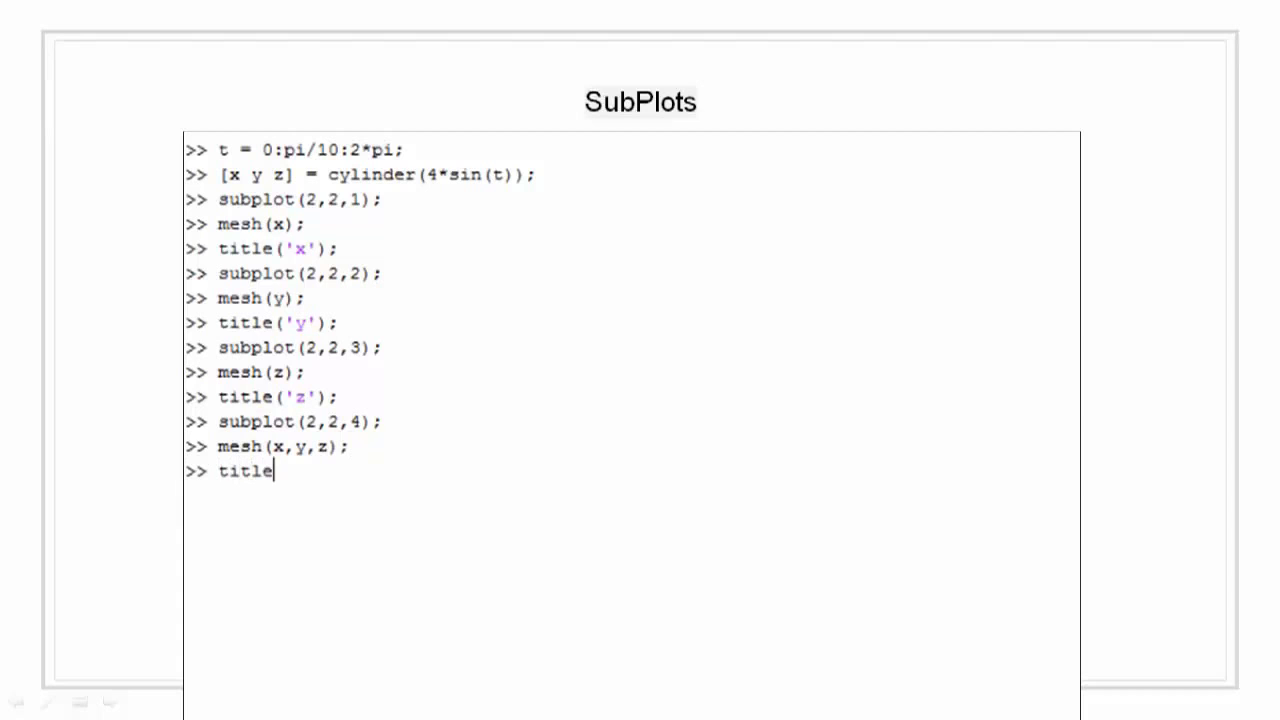
text((')
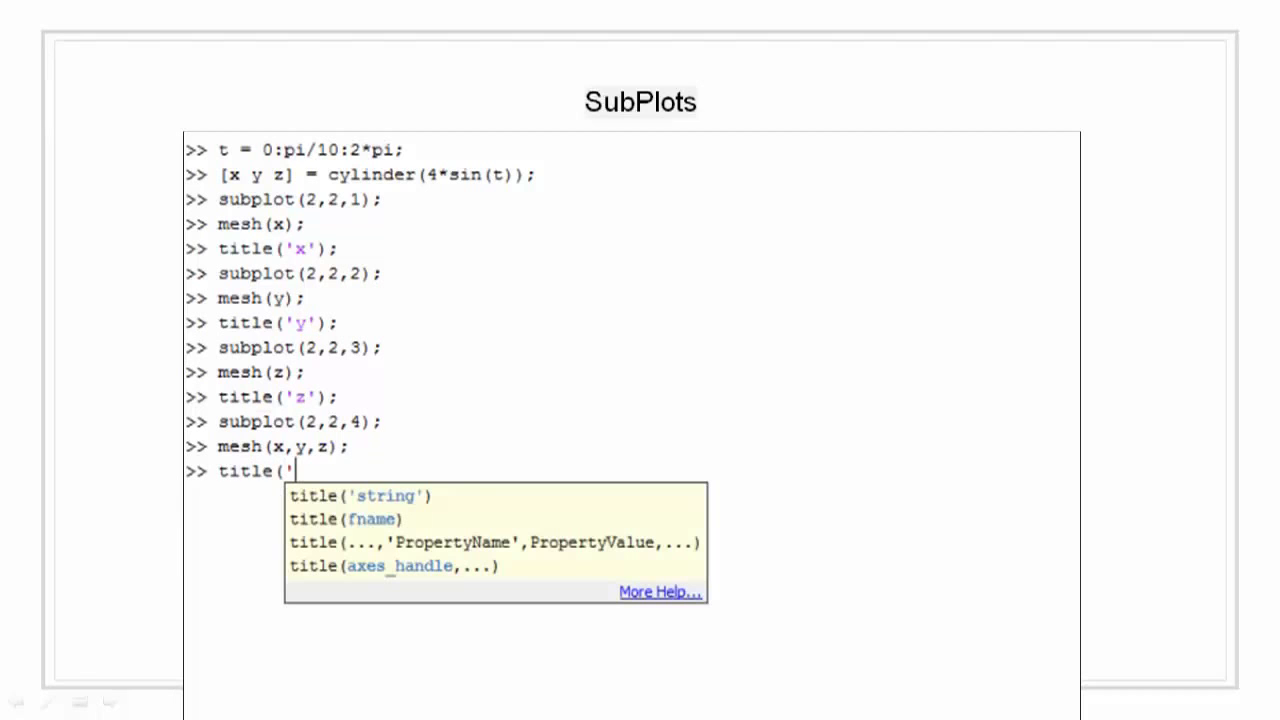